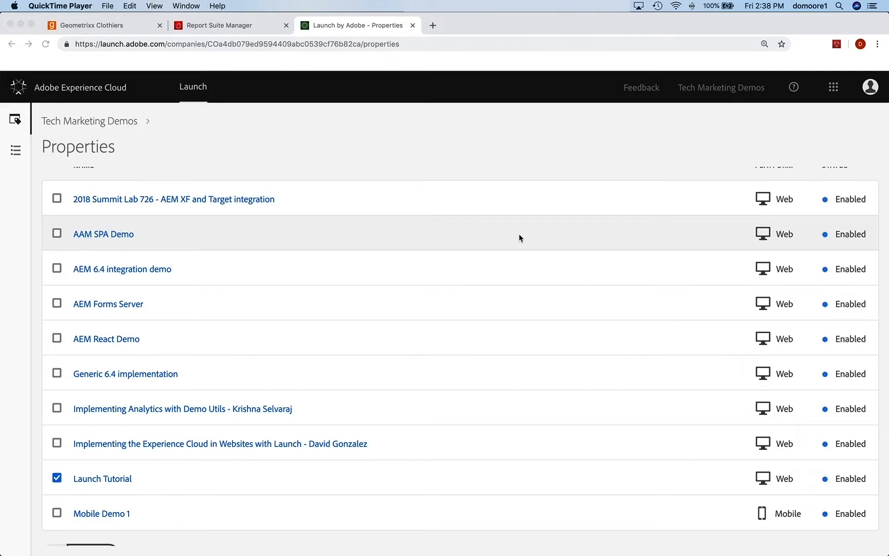
mouse_move(577, 150)
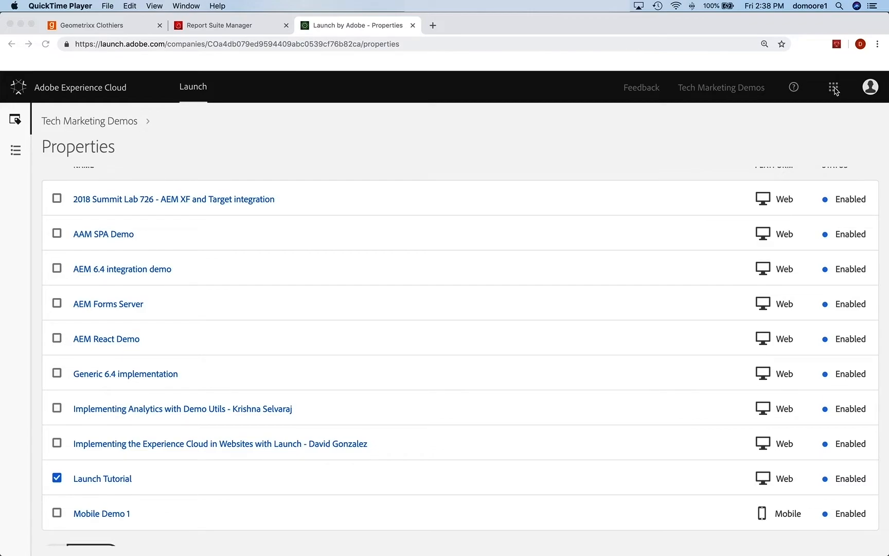
Open the Experience Cloud app switcher grid to view the application list
left_click(833, 87)
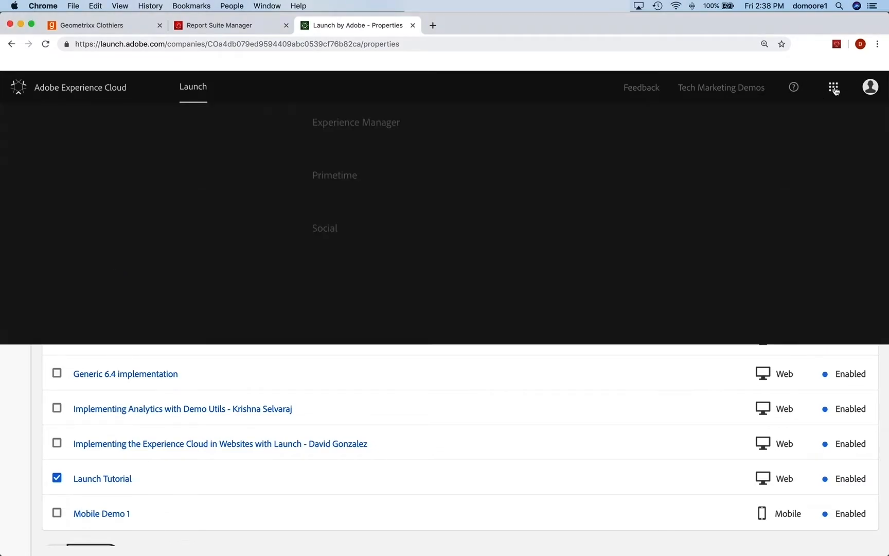
left_click(833, 87)
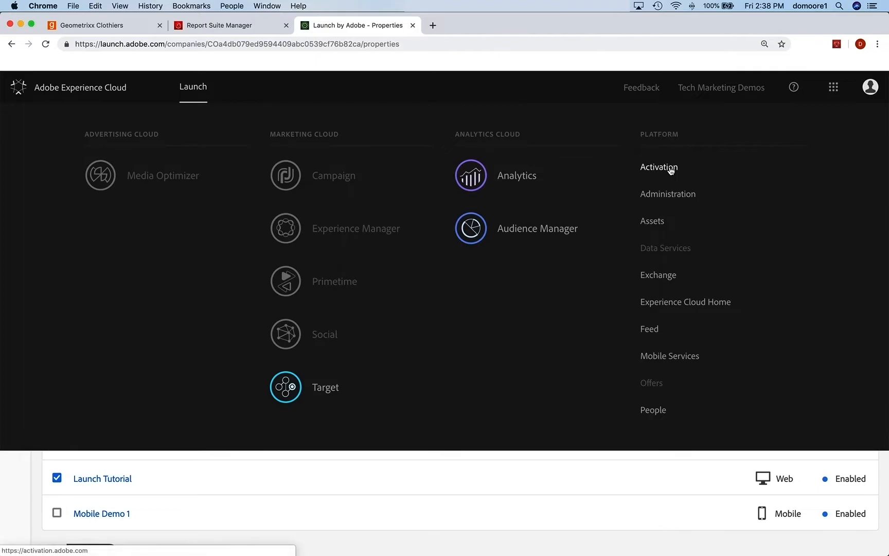
mouse_move(660, 170)
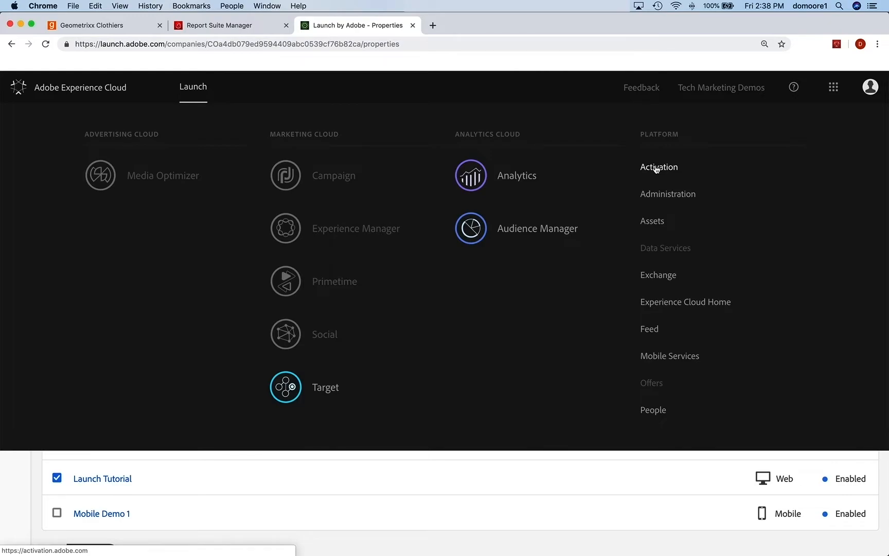
mouse_move(406, 457)
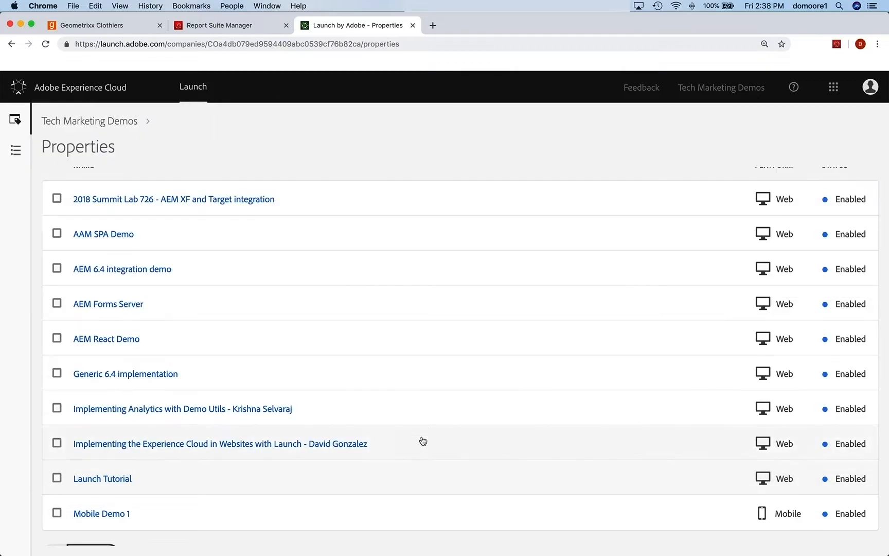
mouse_move(454, 333)
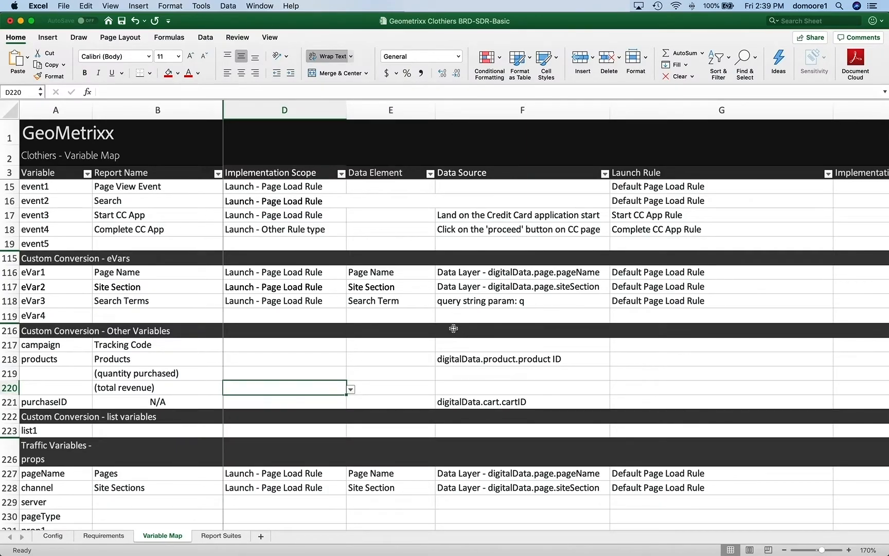
mouse_move(444, 323)
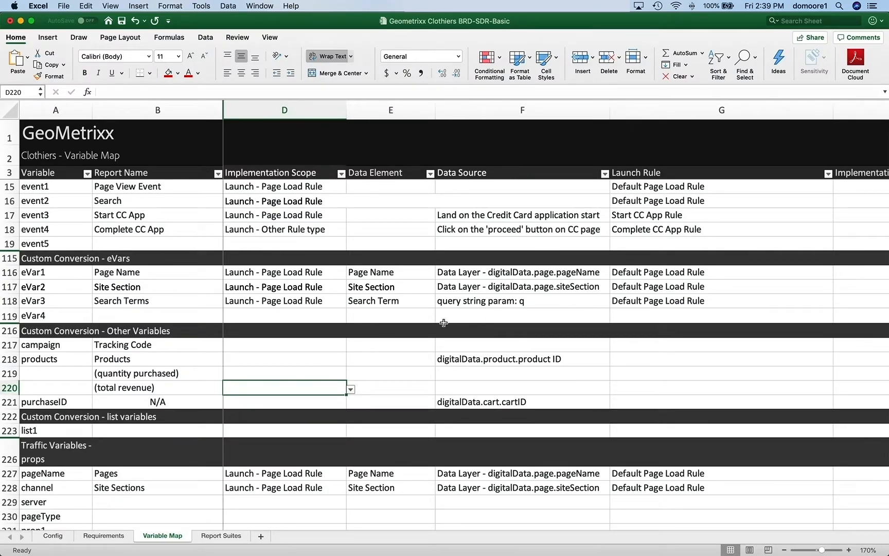
mouse_move(312, 460)
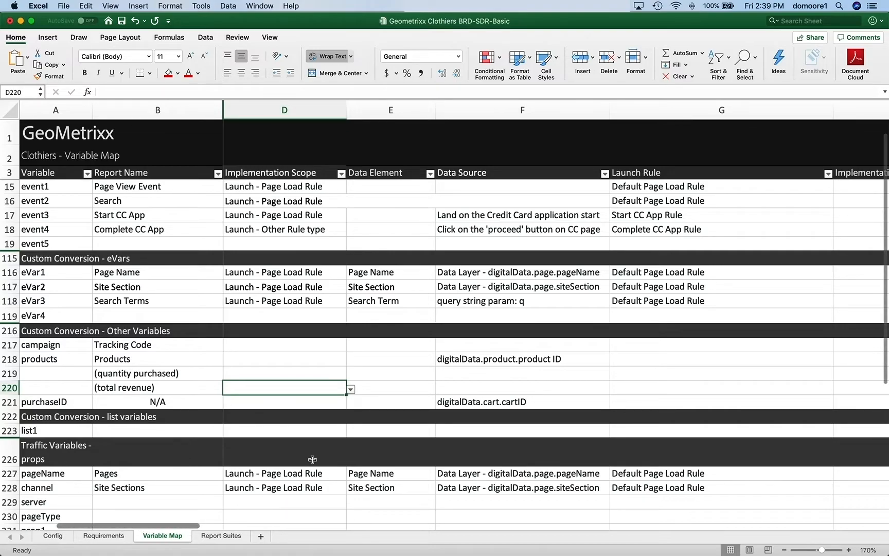
mouse_move(434, 256)
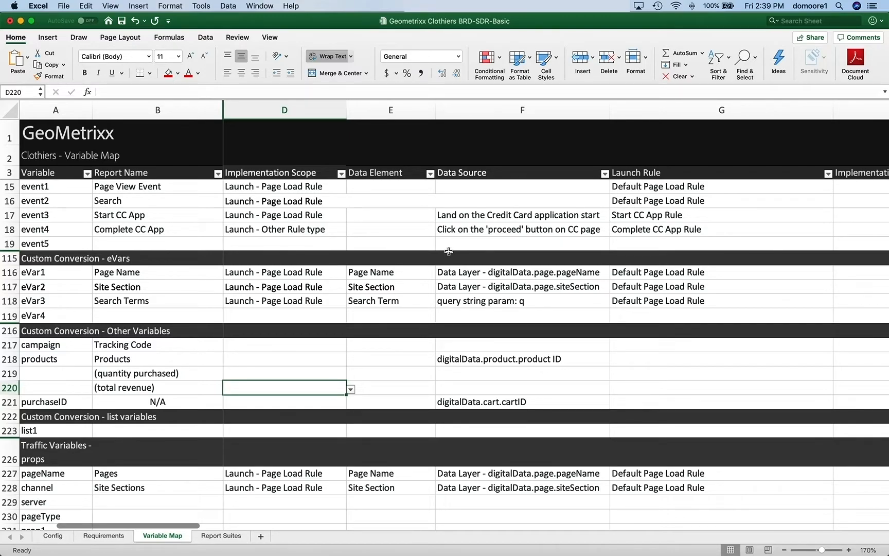
mouse_move(581, 257)
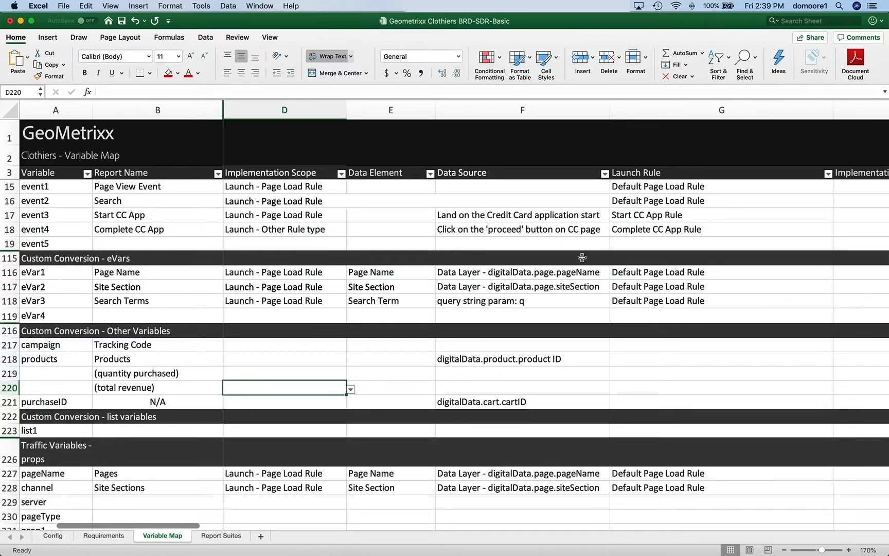
mouse_move(466, 240)
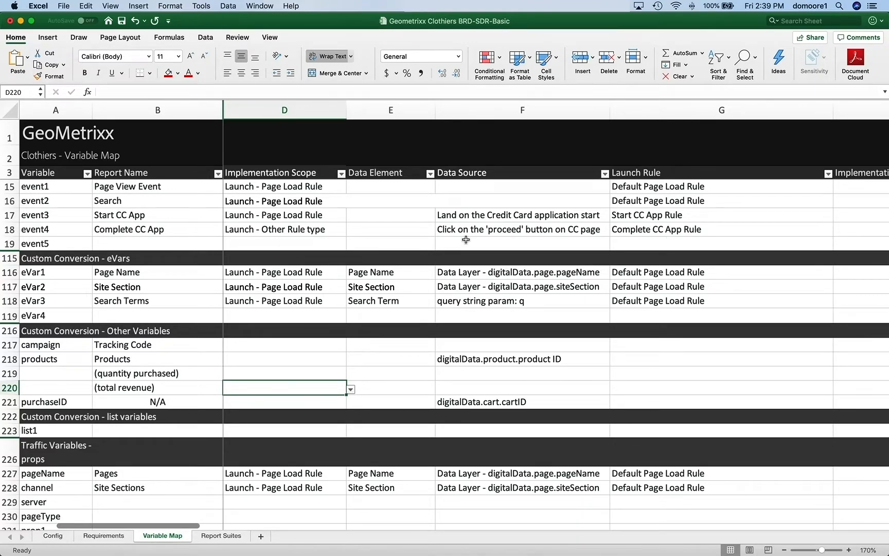
mouse_move(574, 285)
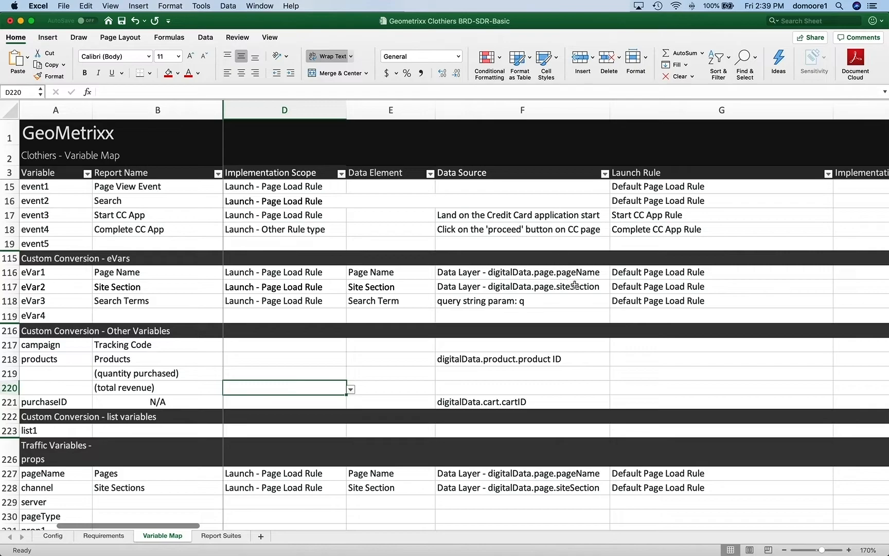
mouse_move(594, 265)
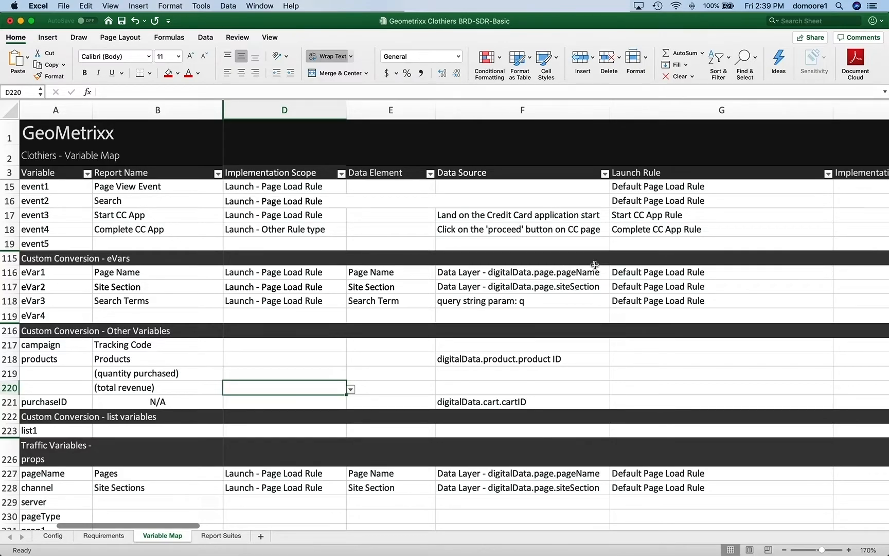
mouse_move(688, 185)
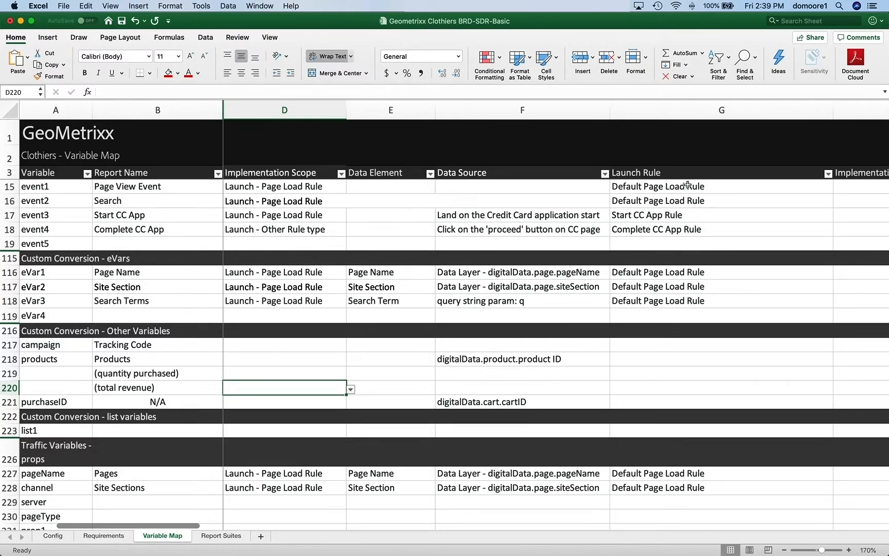
mouse_move(685, 362)
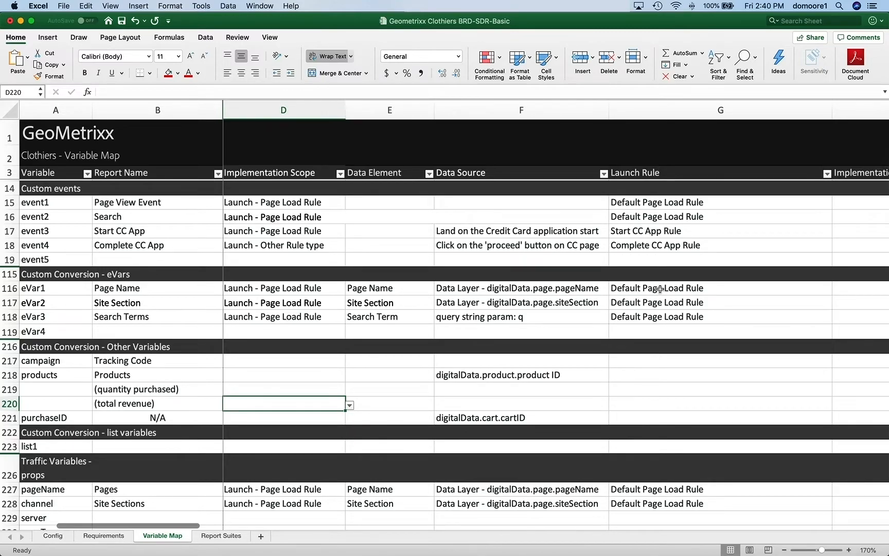
mouse_move(657, 241)
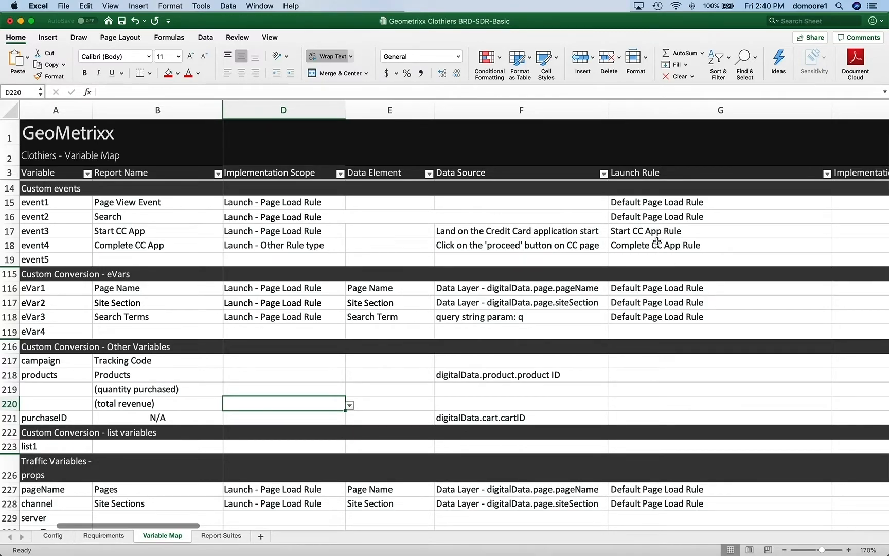
mouse_move(650, 284)
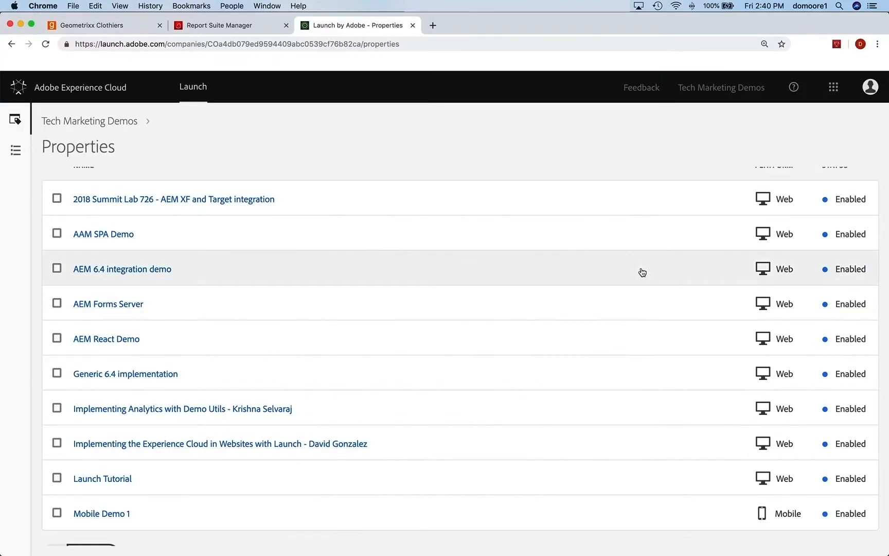
Switch to Report Suite Manager and select the tmd-geo-clothiers-dev report suite row
left_click(226, 25)
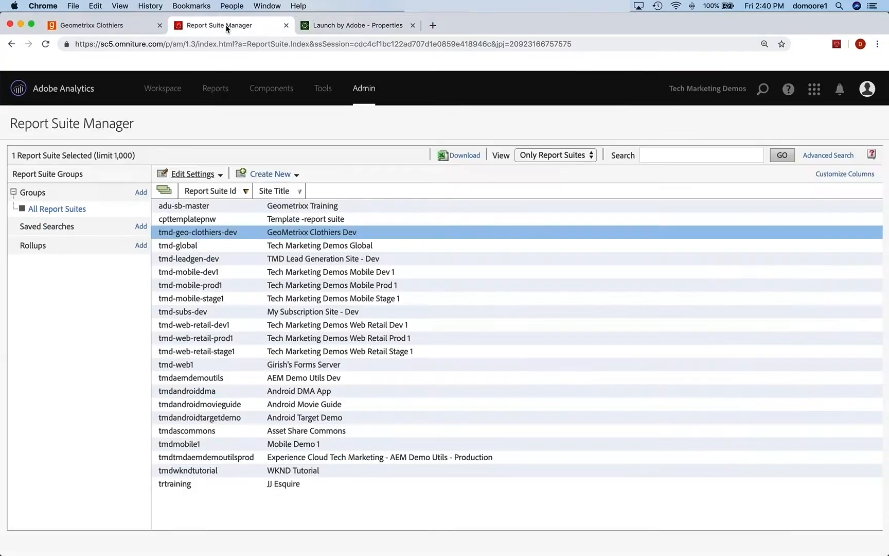
mouse_move(235, 159)
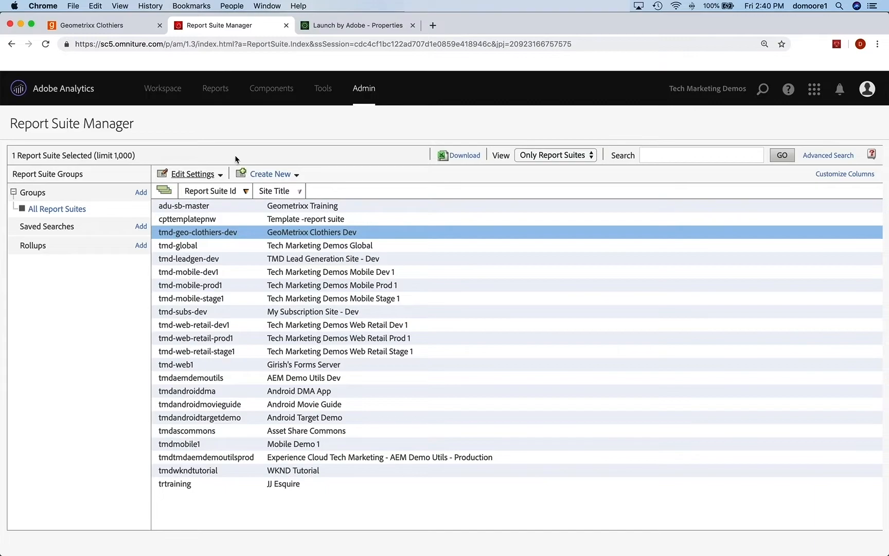
mouse_move(340, 100)
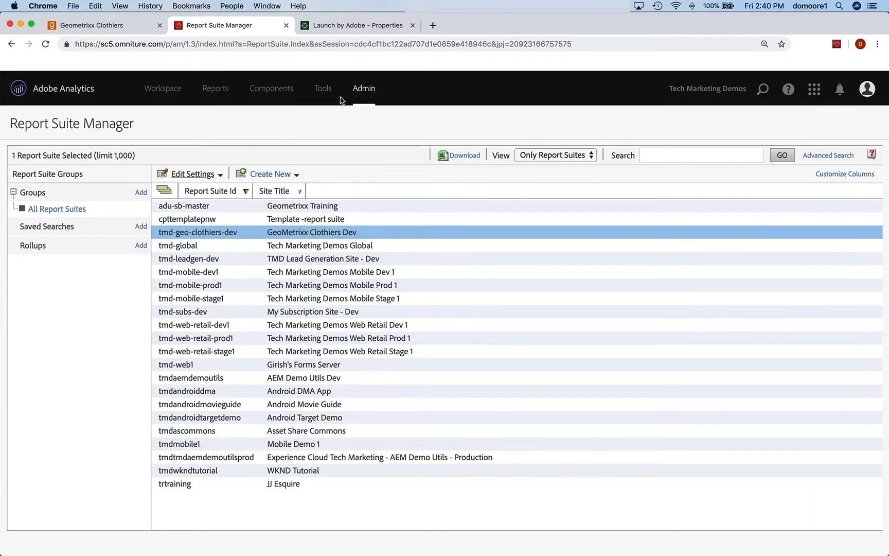
left_click(363, 88)
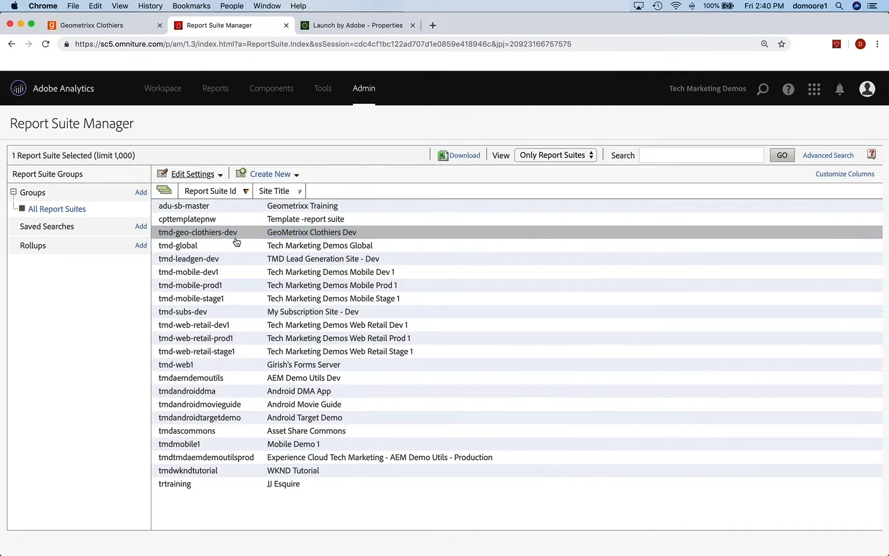
mouse_move(226, 235)
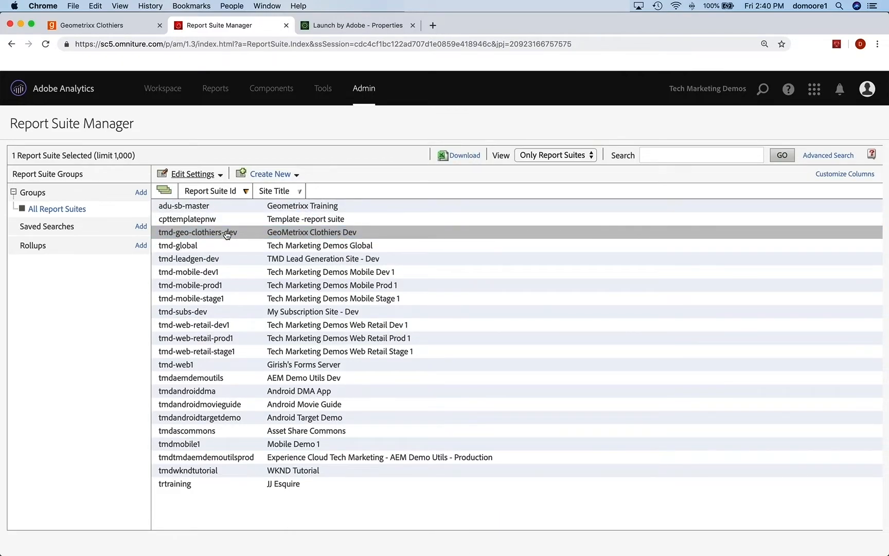
mouse_move(248, 235)
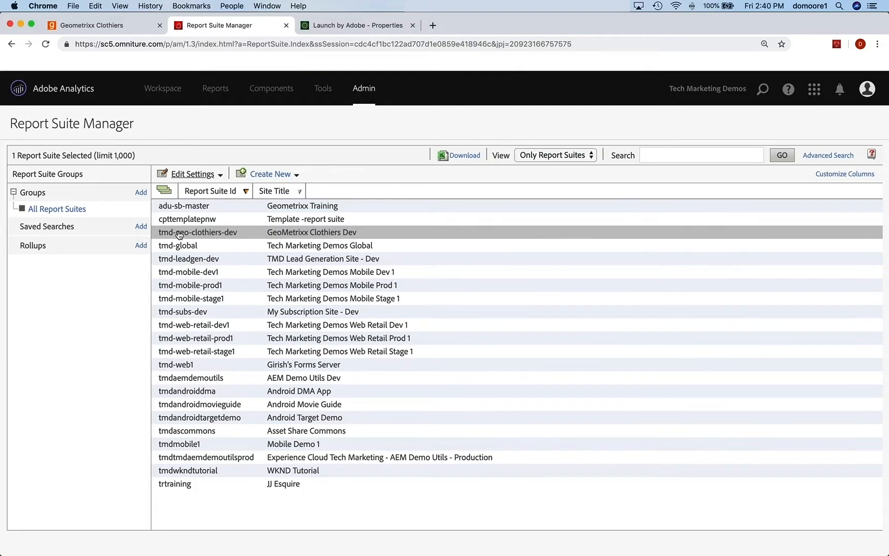
mouse_move(200, 238)
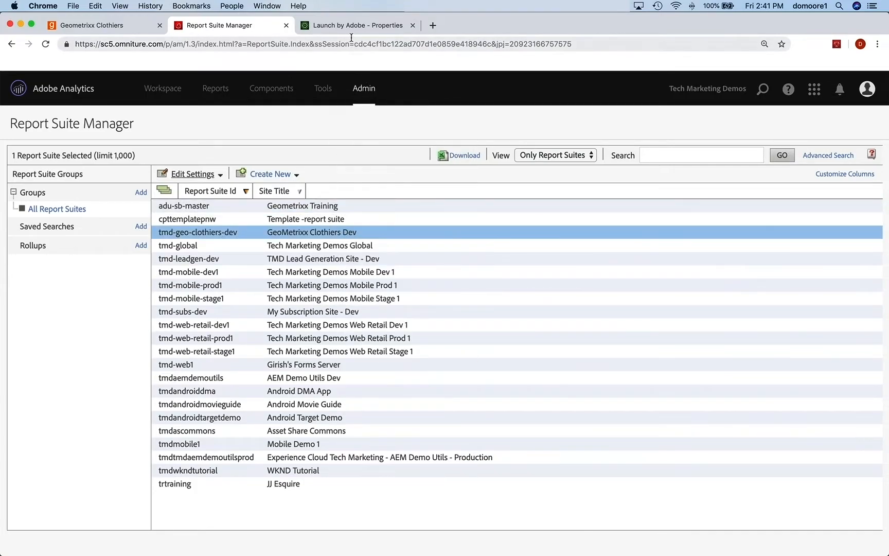
Start a new Launch property and enter the name 'Geometrixx Clothiers'
left_click(357, 25)
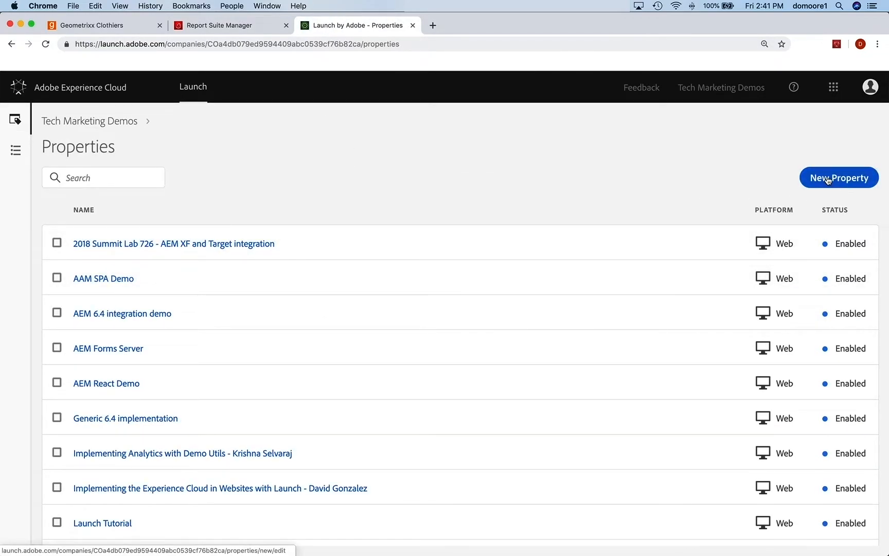
left_click(839, 177)
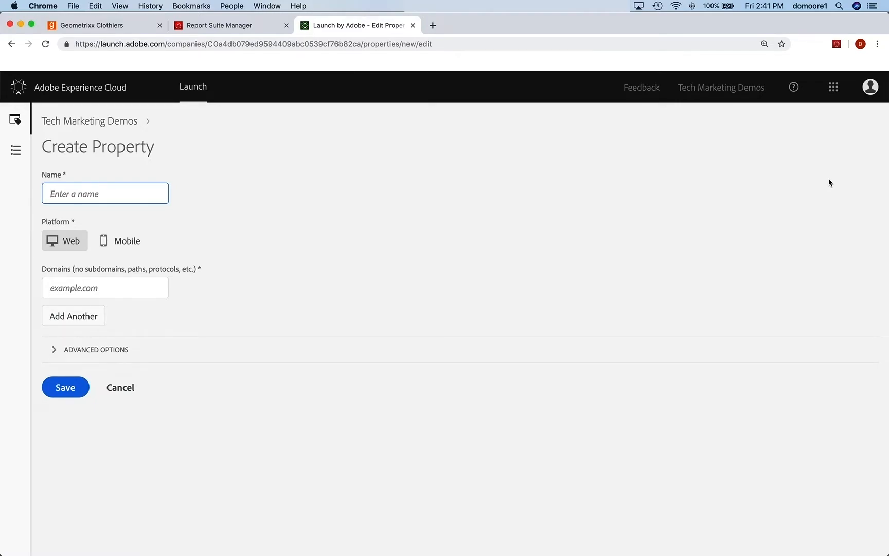
type("Geo")
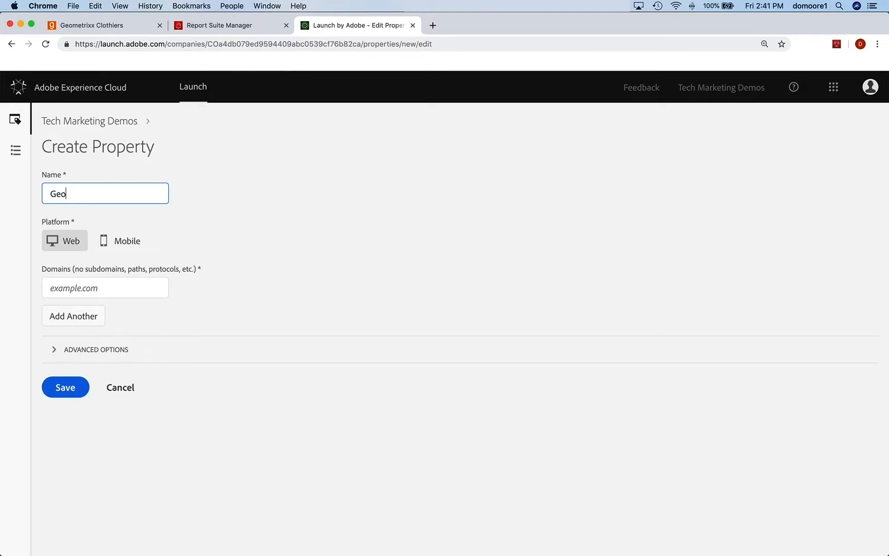
type("metri")
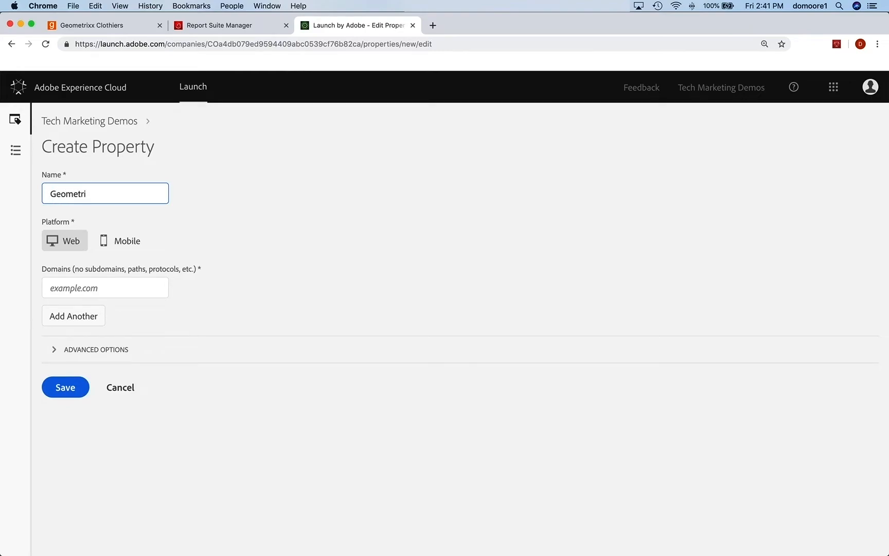
type("xx Clo")
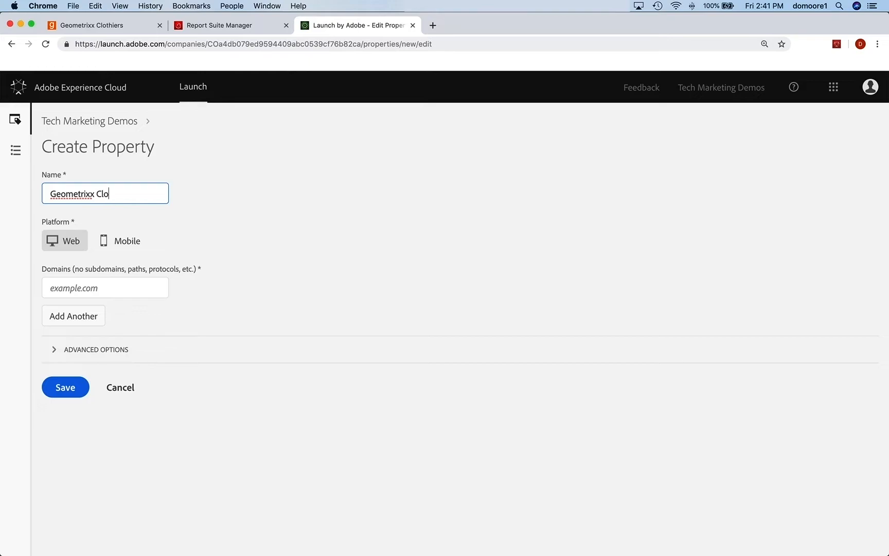
type("thiers")
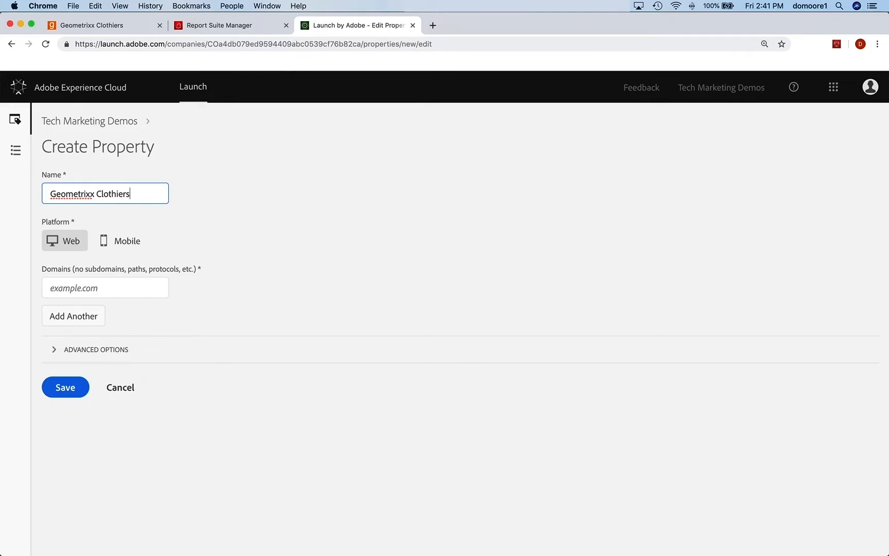
mouse_move(767, 239)
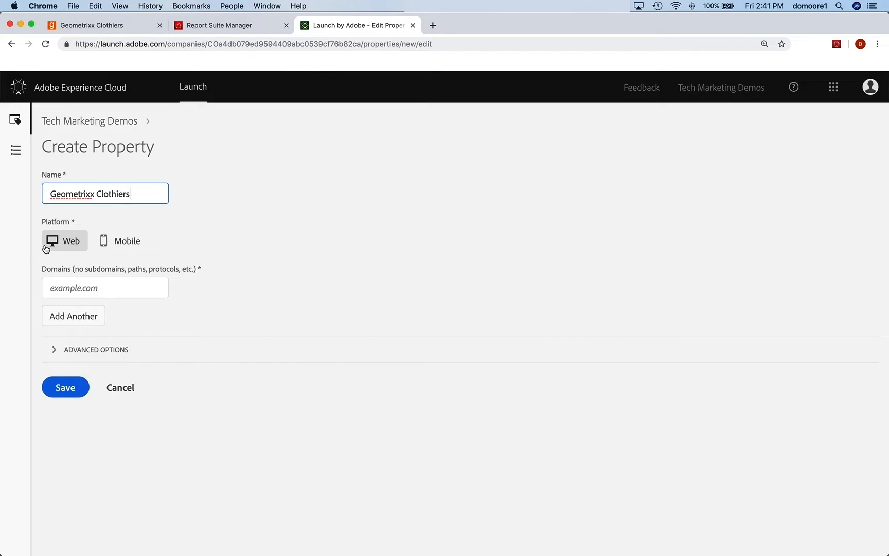
Check the store's domain, then enter enablementadobe.com as the domain and save
left_click(91, 24)
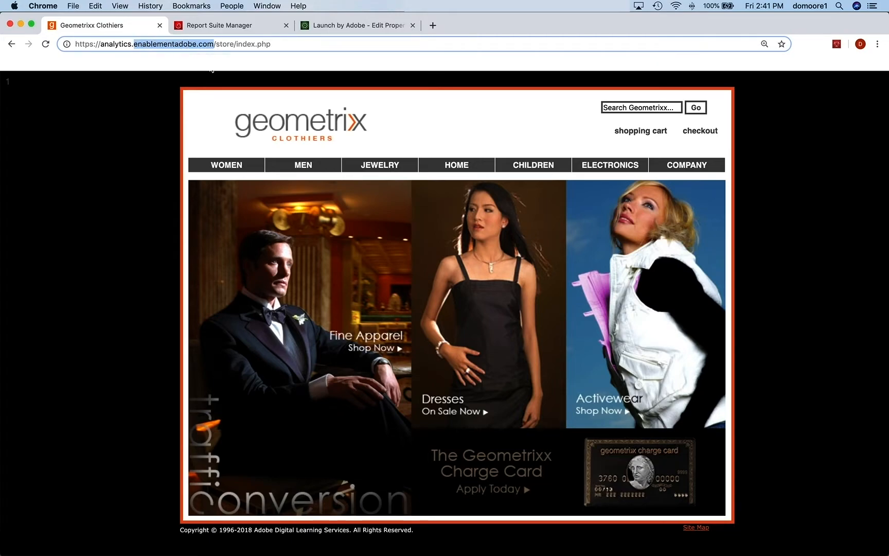
left_click(356, 25)
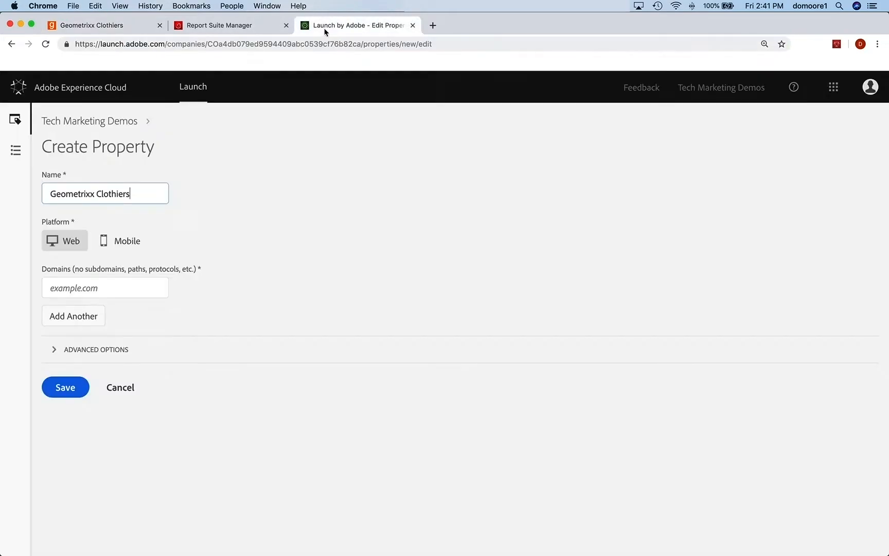
left_click(105, 287)
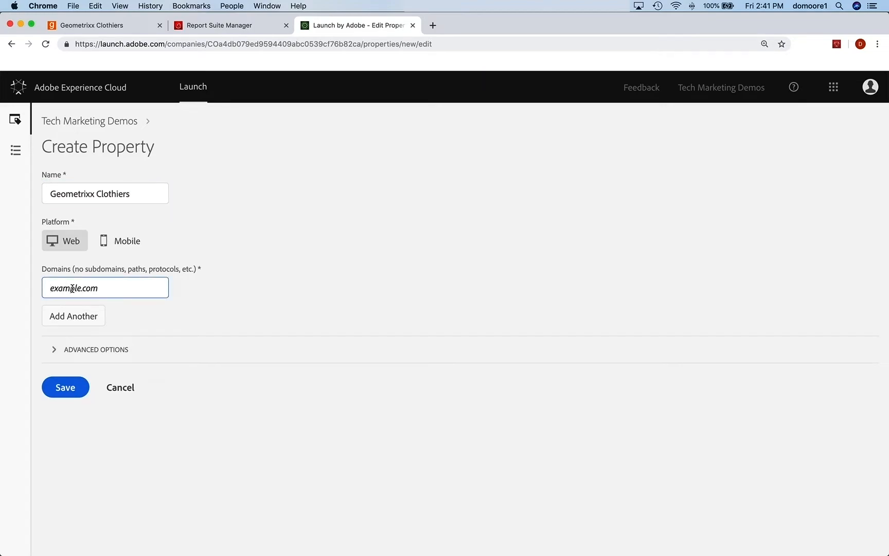
type("enablementadobe.com")
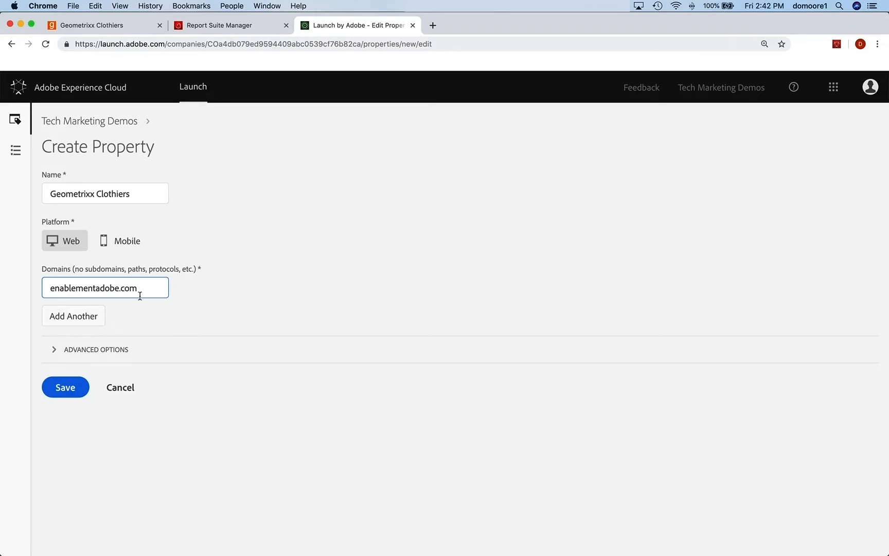
mouse_move(232, 296)
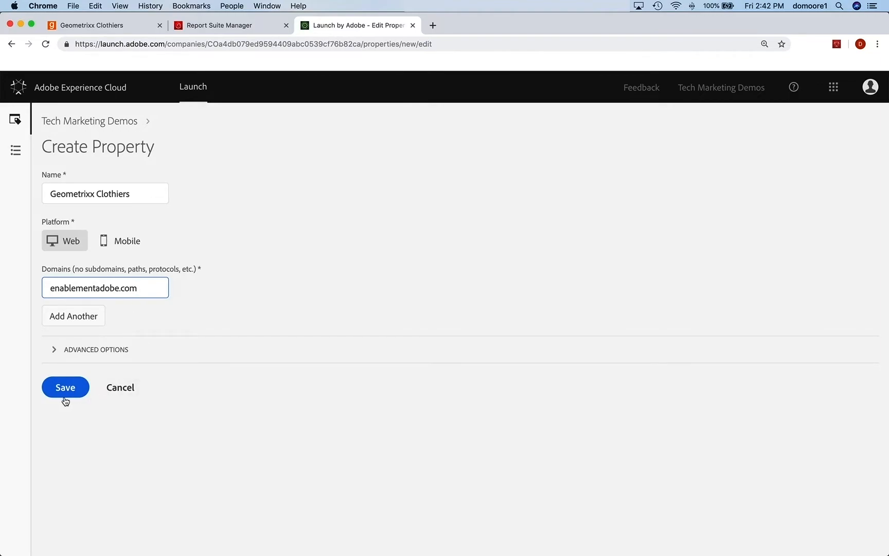
left_click(65, 387)
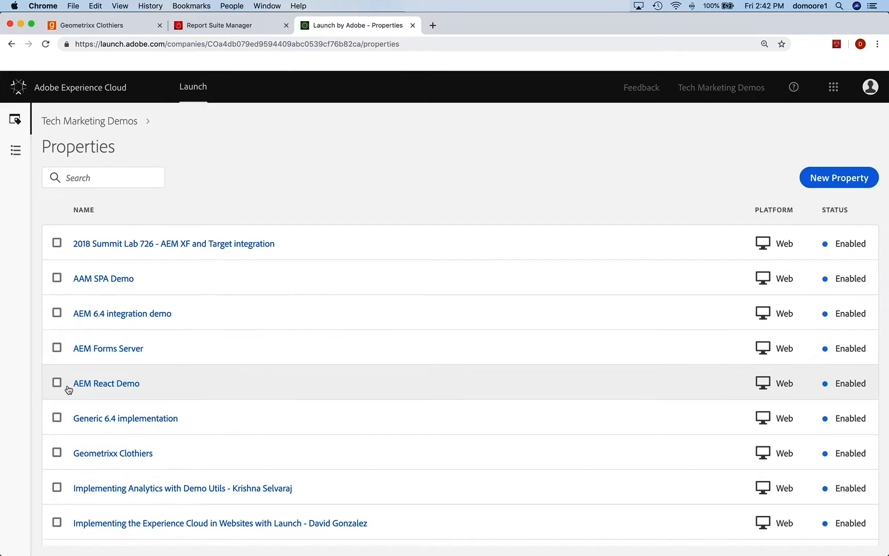
Open Geometrixx Clothiers and show its Hosts list with Managed by Adobe
left_click(113, 453)
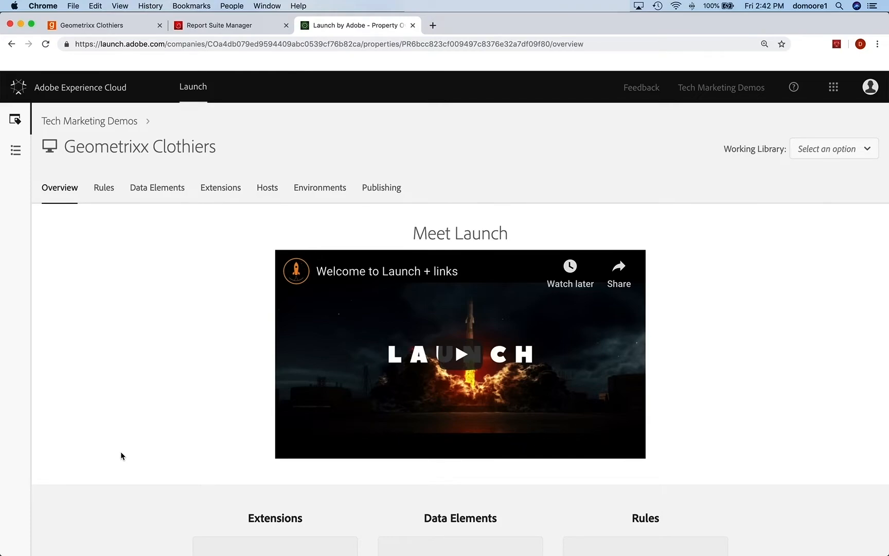
mouse_move(274, 204)
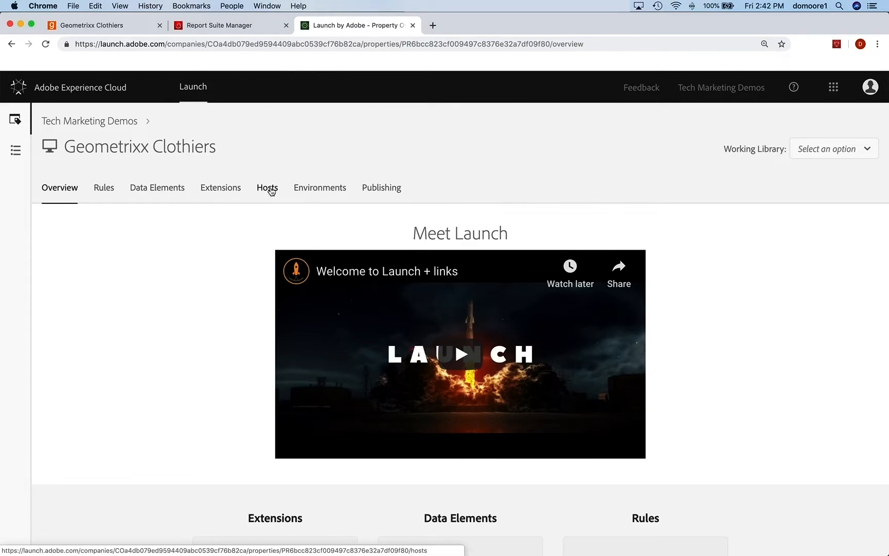
left_click(267, 188)
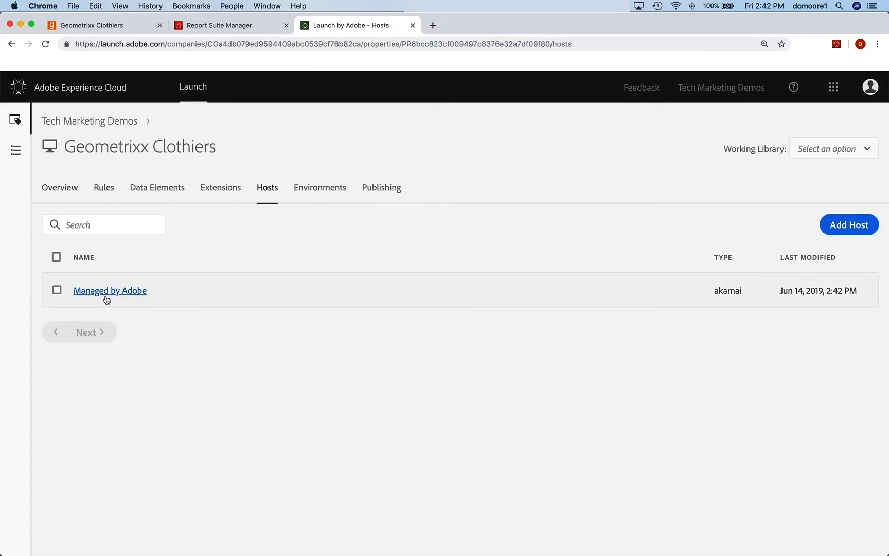
mouse_move(121, 300)
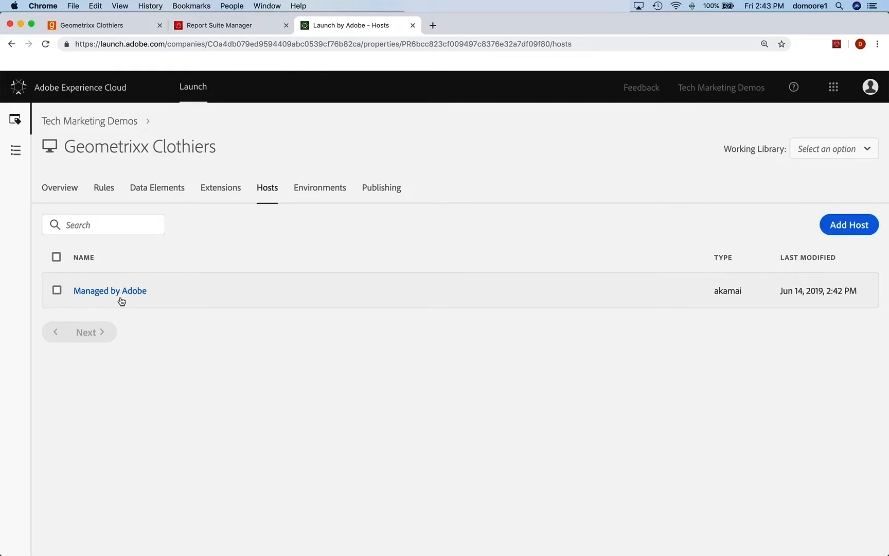
mouse_move(319, 188)
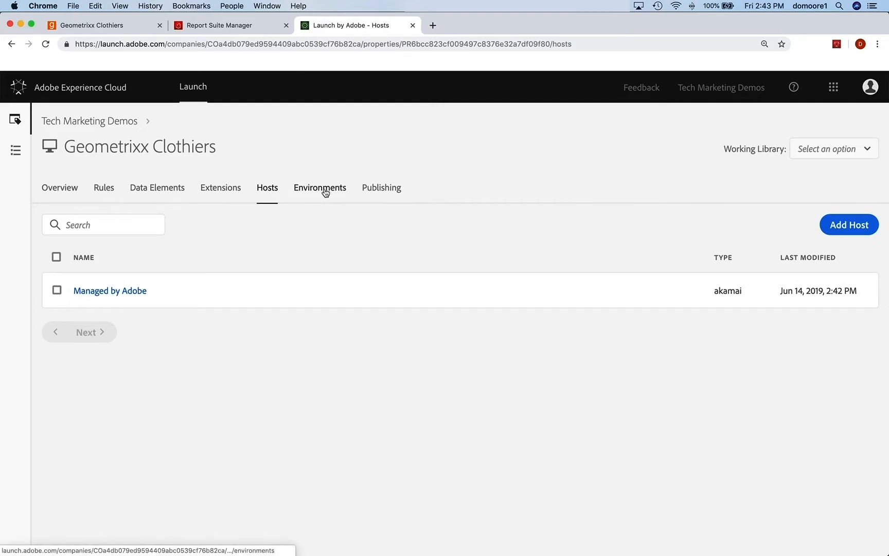
Show the Environments tab listing Production, Staging and Development
left_click(320, 188)
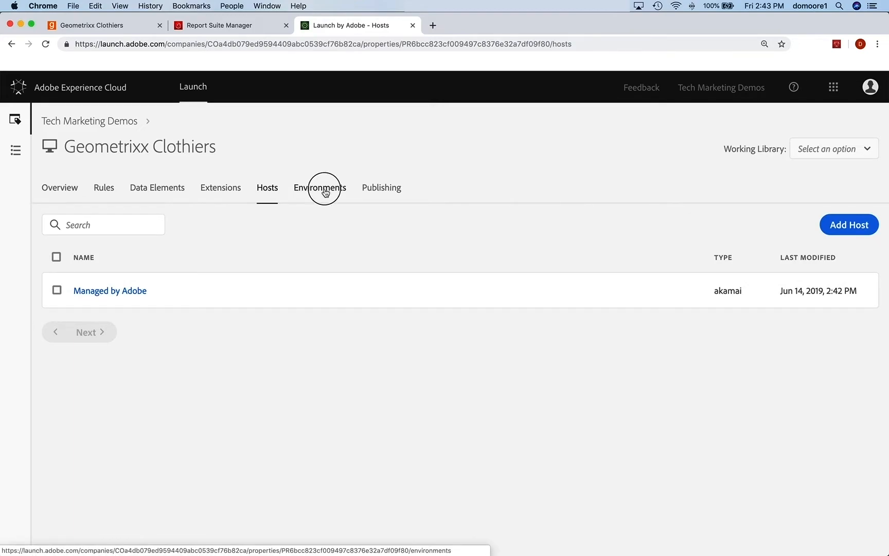
left_click(319, 187)
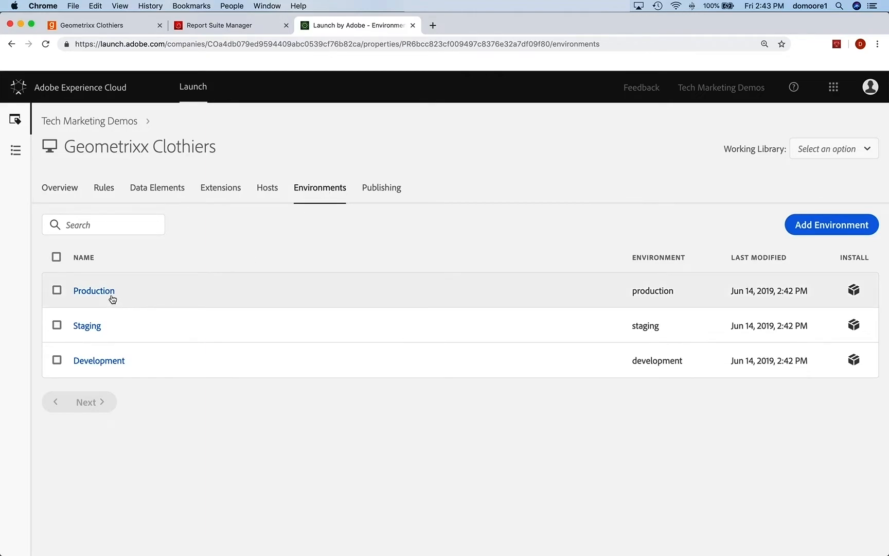
mouse_move(187, 358)
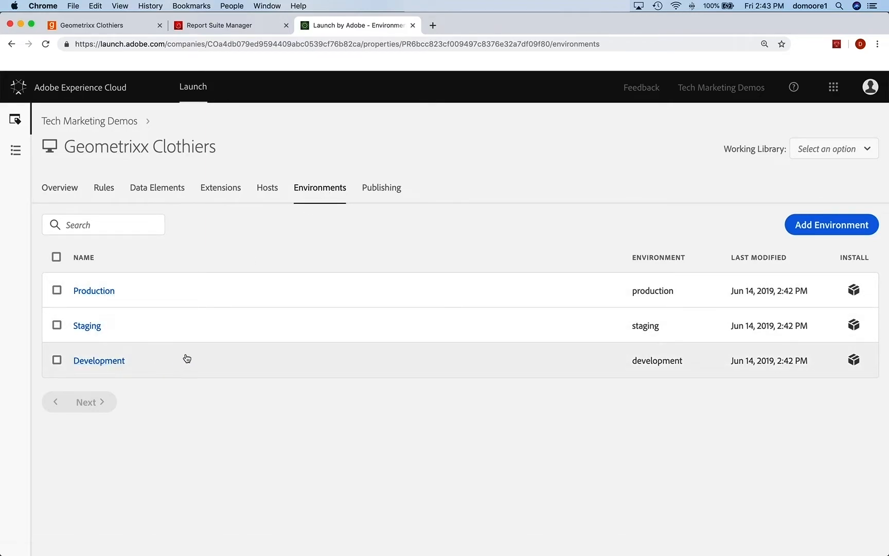
mouse_move(245, 362)
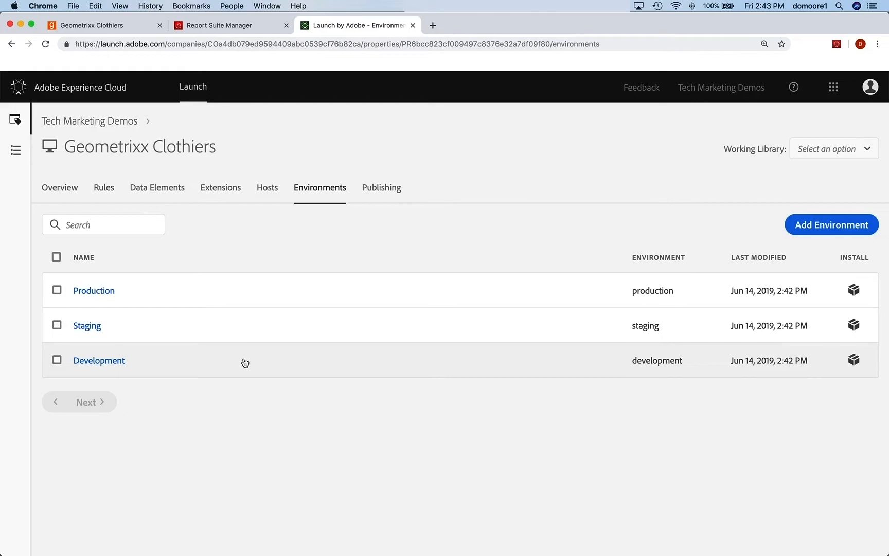
mouse_move(255, 363)
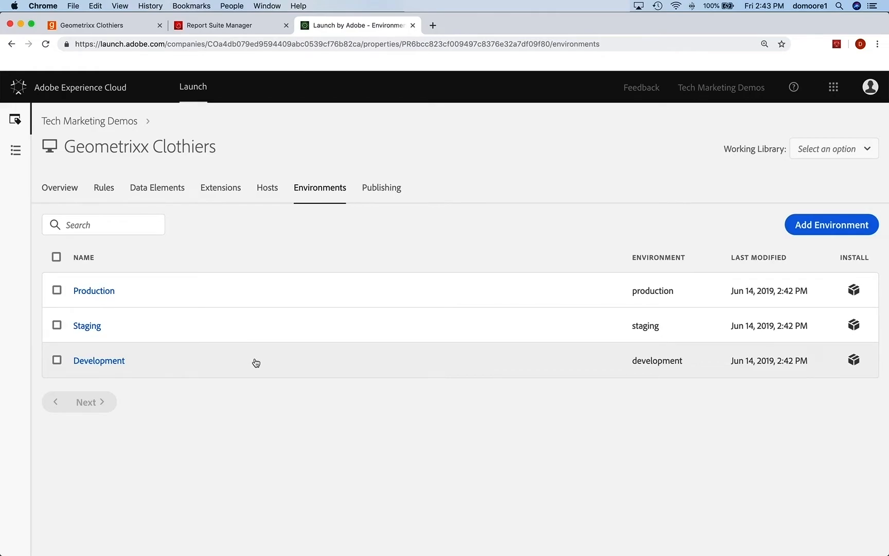
mouse_move(608, 362)
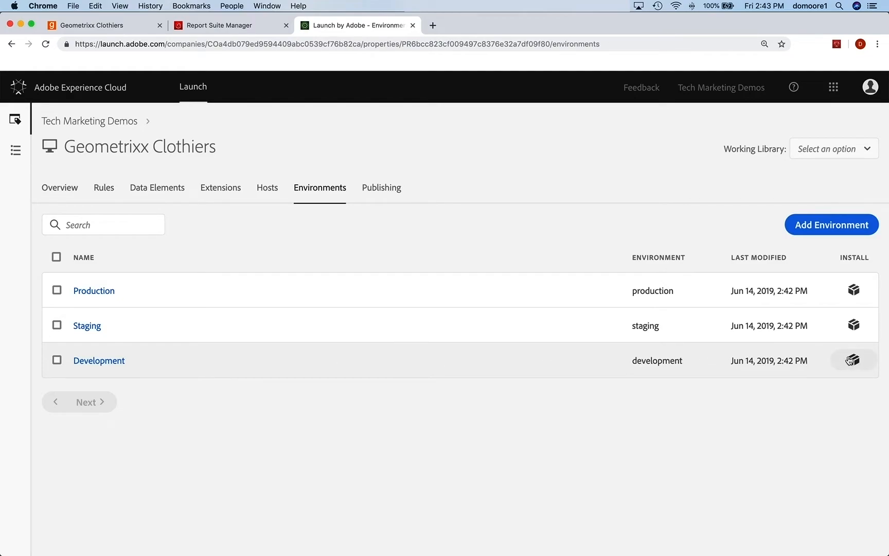
Show the Development environment's install instructions and copy its script embed code
left_click(854, 360)
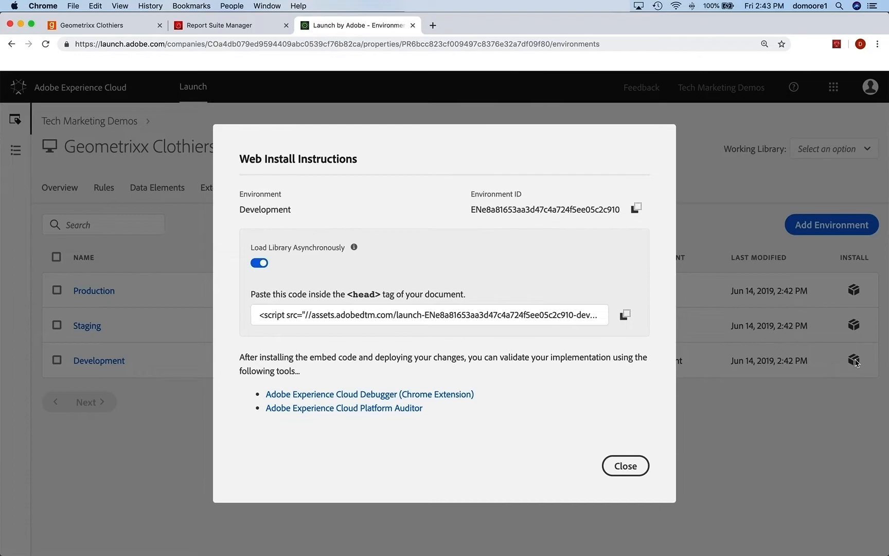
mouse_move(501, 345)
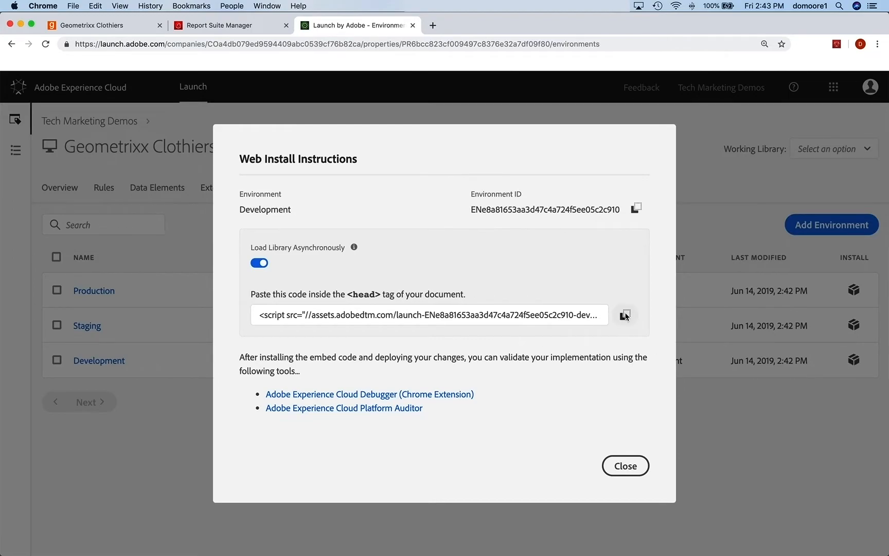
left_click(625, 315)
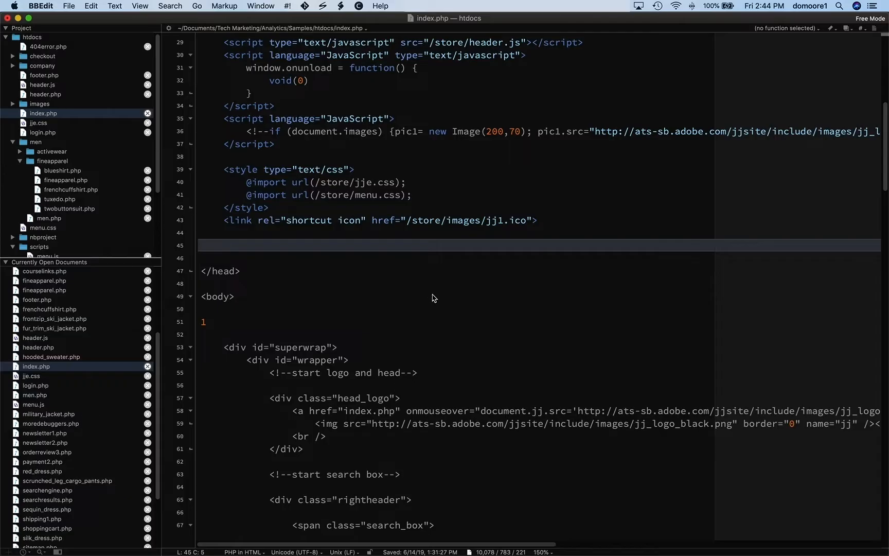
mouse_move(356, 294)
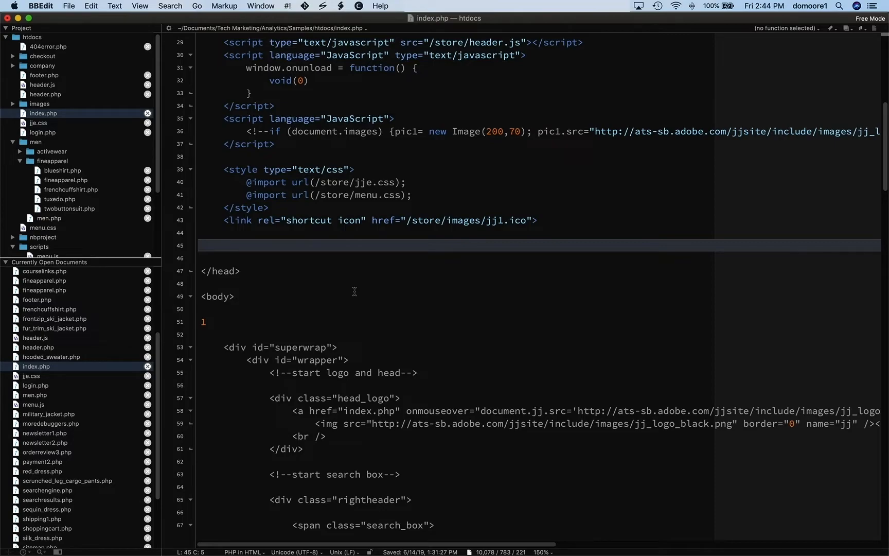
mouse_move(250, 240)
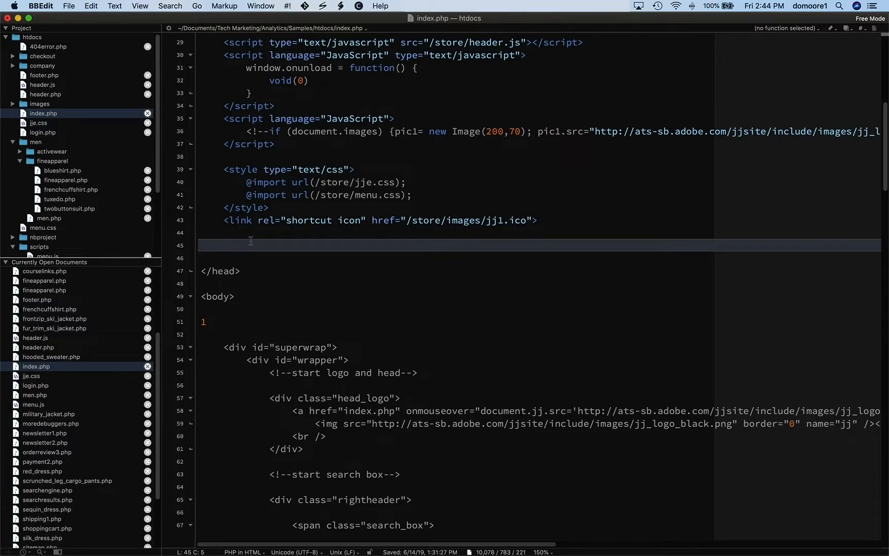
scroll("up", 3)
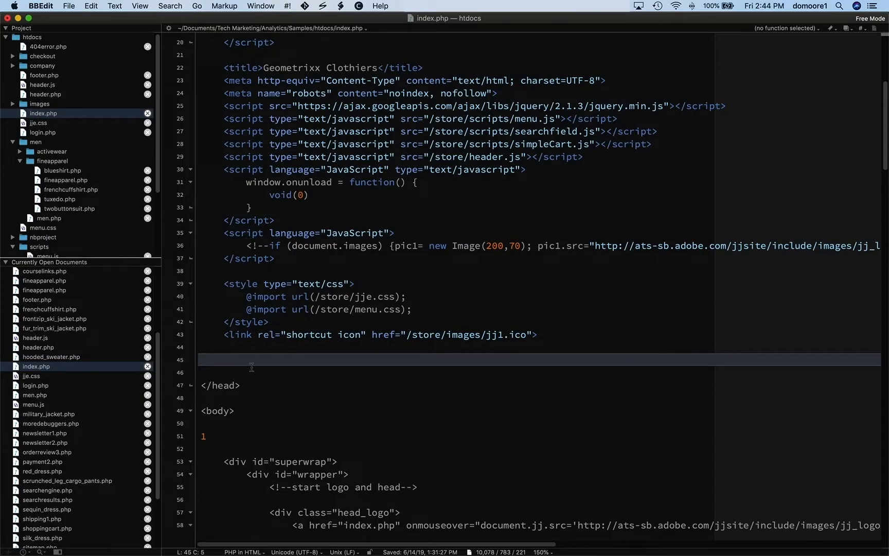
mouse_move(260, 355)
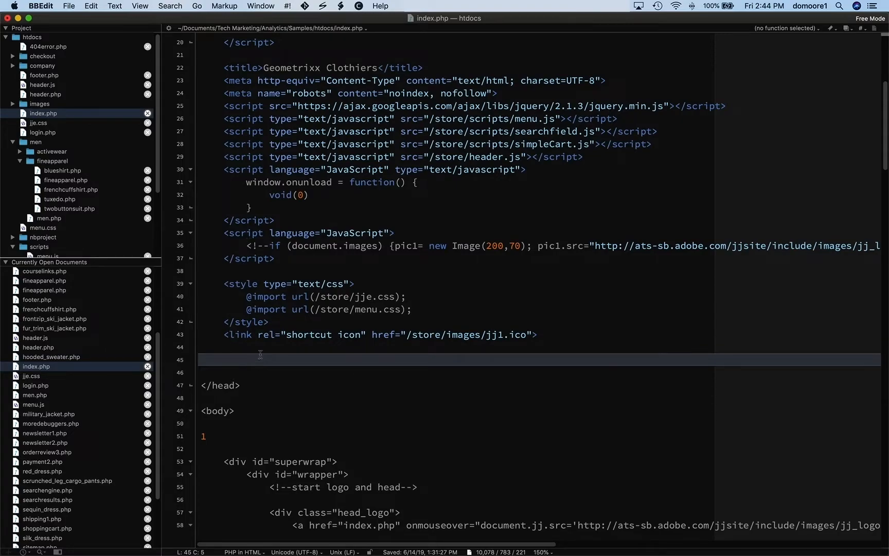
scroll("up", 3)
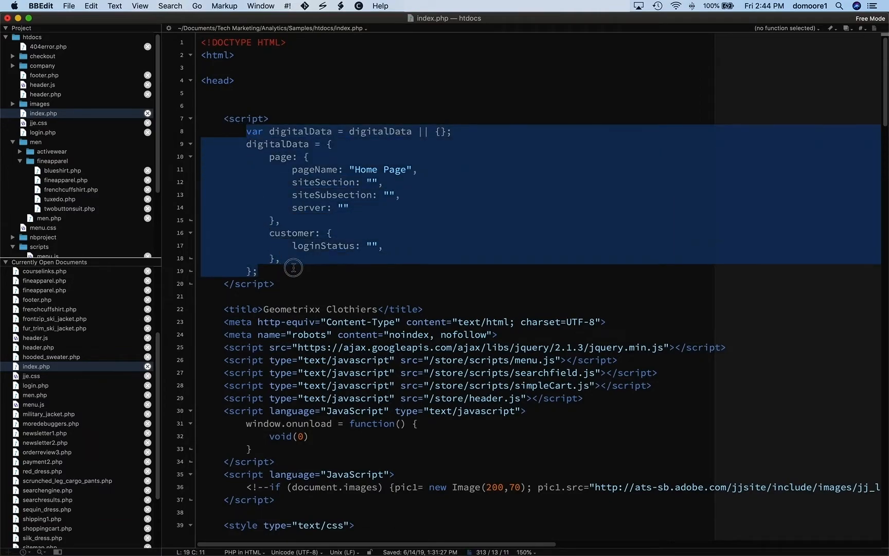
left_click(318, 199)
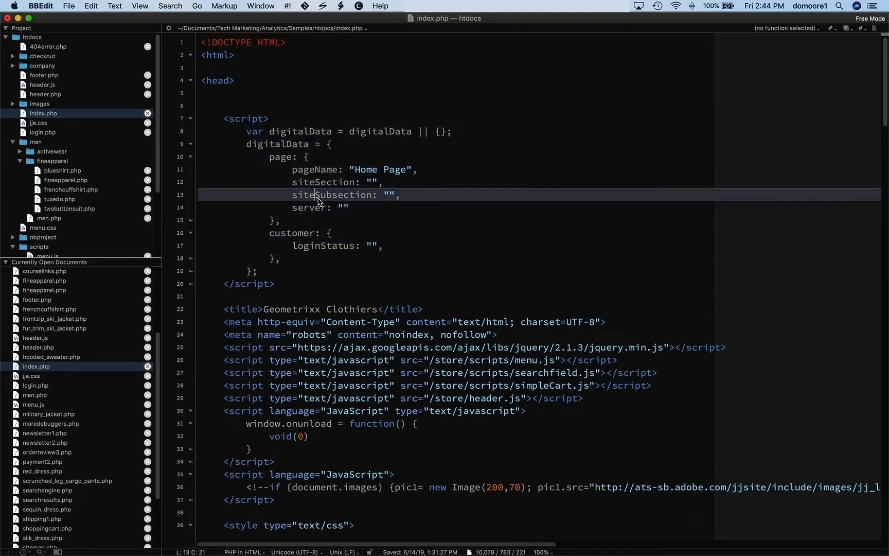
left_click(318, 202)
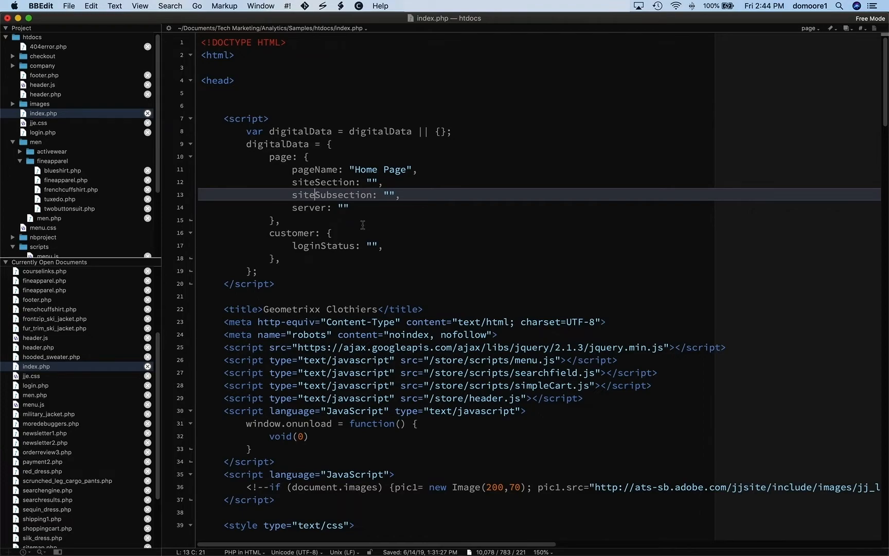
scroll("down", 3)
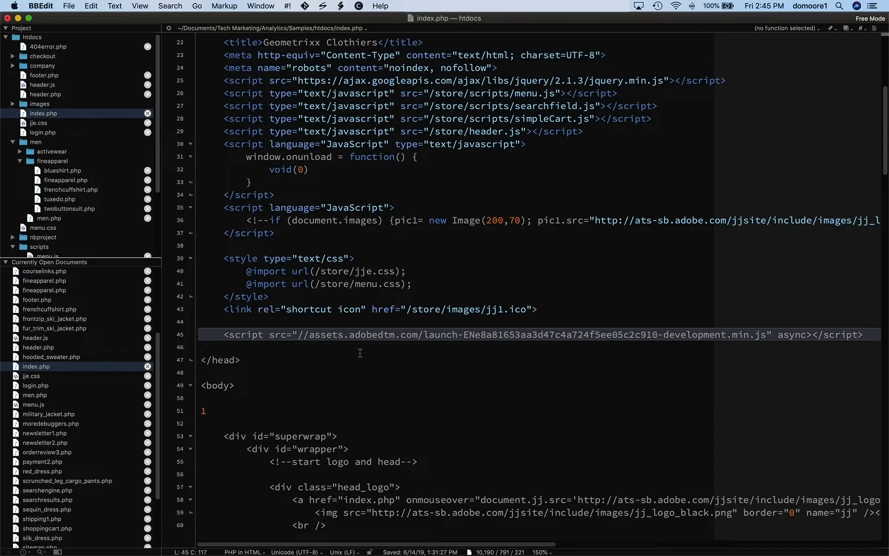
Paste the Launch embed code before </head> in index.php and save
left_click(863, 334)
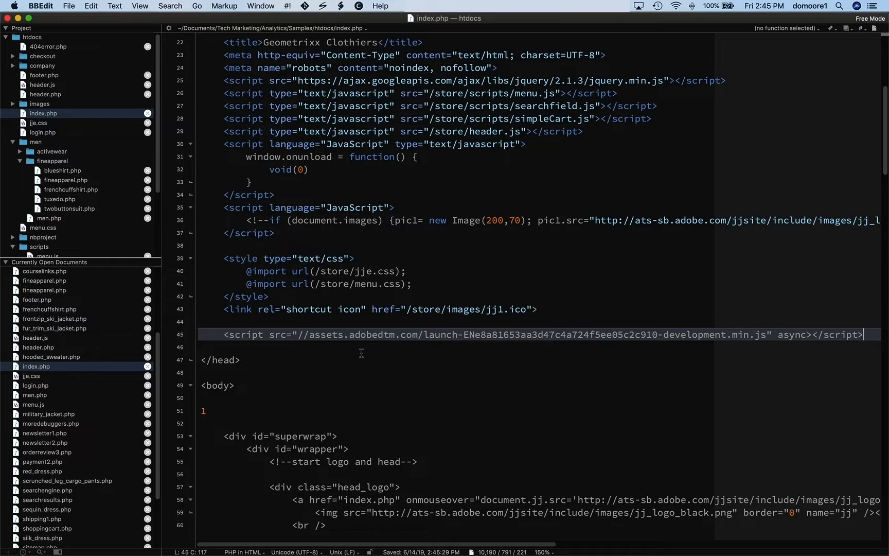
mouse_move(388, 346)
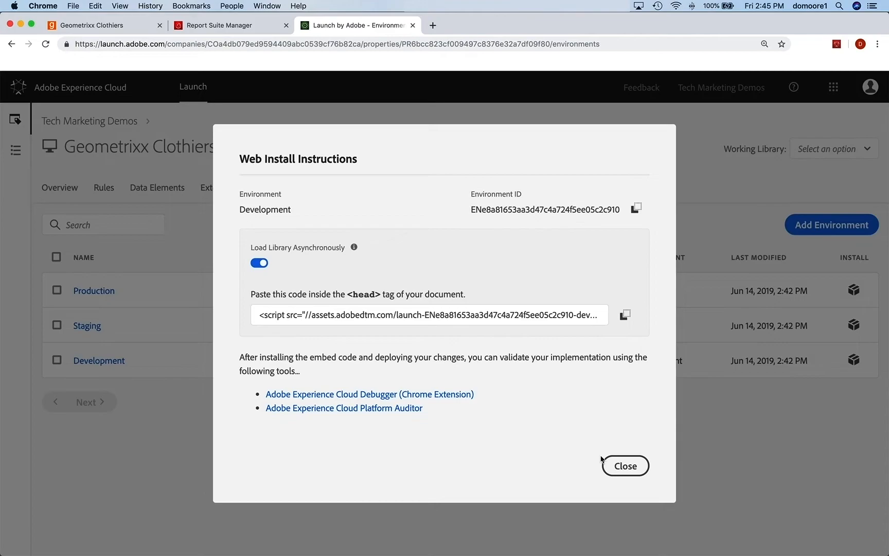
Dismiss the Development Web Install Instructions dialog
left_click(624, 466)
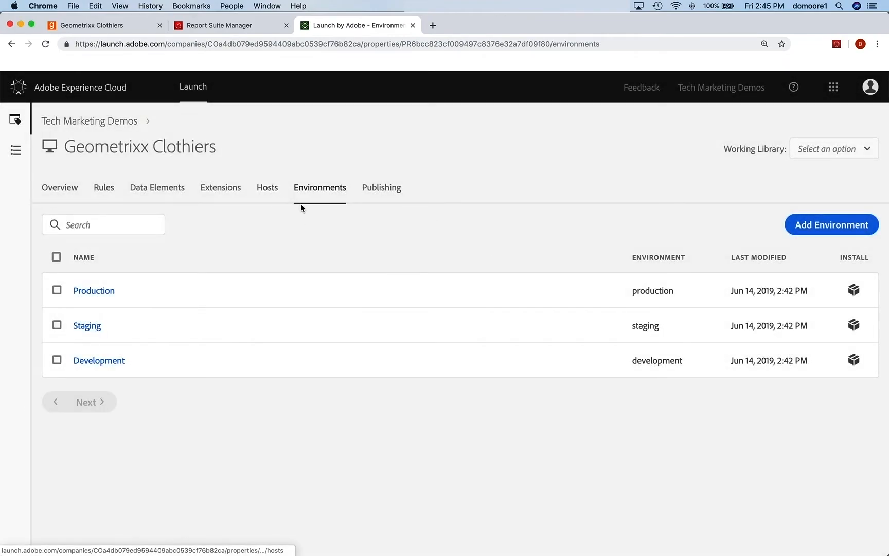
mouse_move(213, 351)
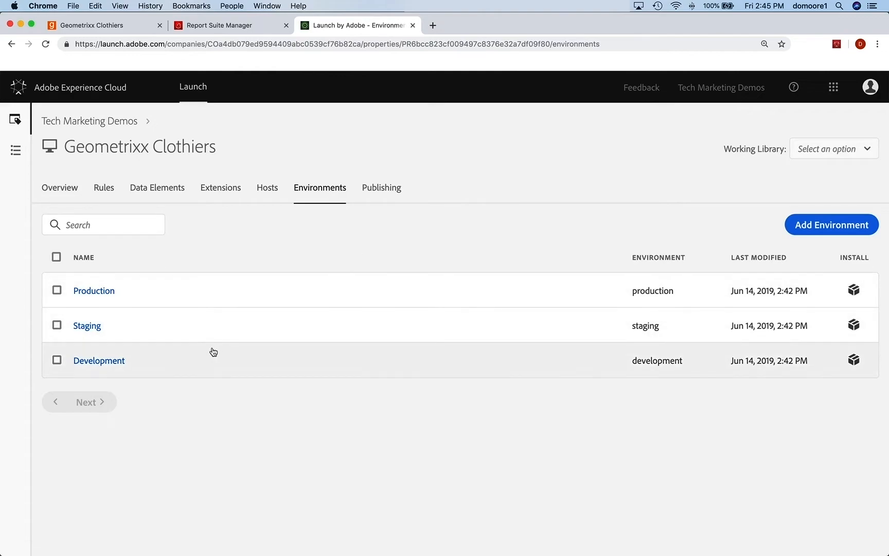
mouse_move(237, 362)
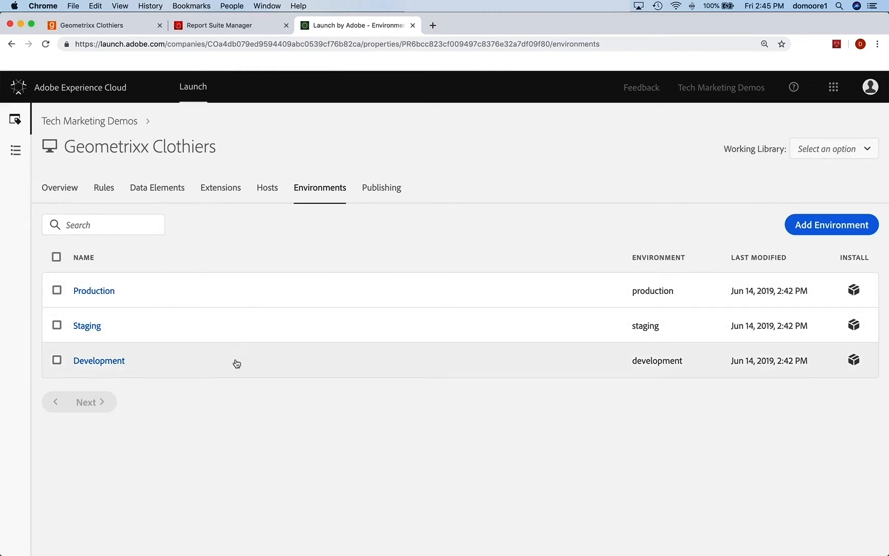
mouse_move(232, 227)
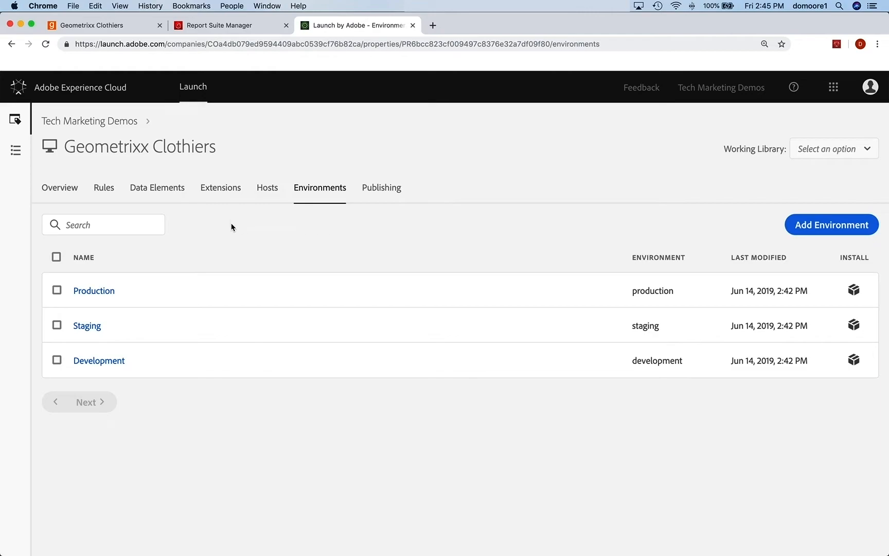
mouse_move(221, 188)
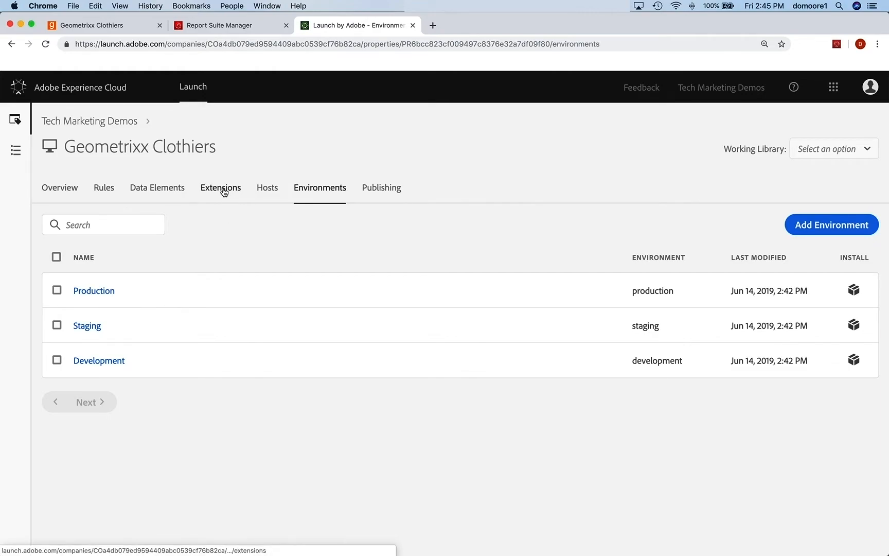
Search the Extensions catalog for 'exp' to find Experience Cloud ID Service
left_click(220, 188)
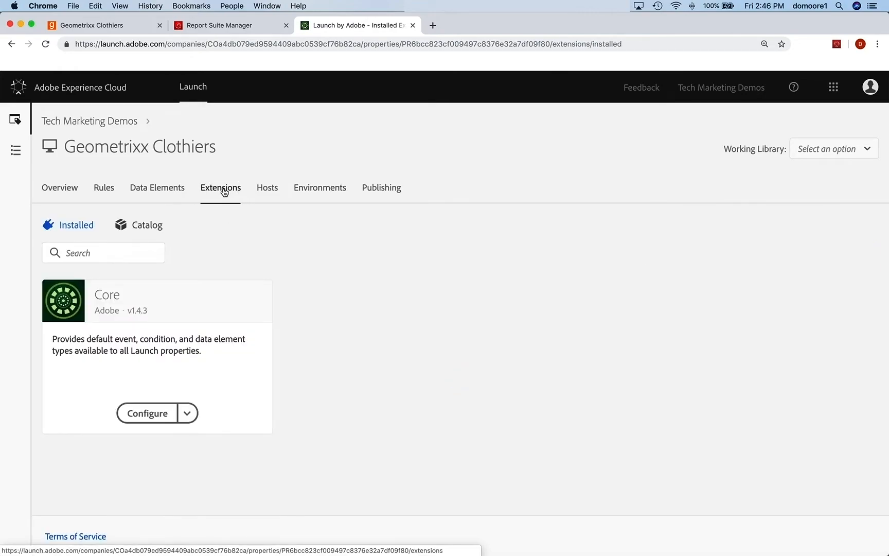
mouse_move(167, 333)
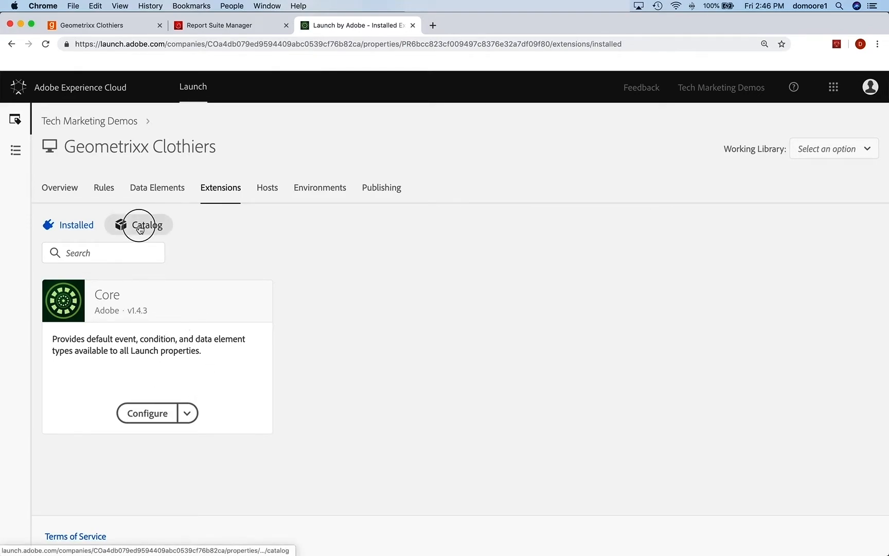
left_click(147, 224)
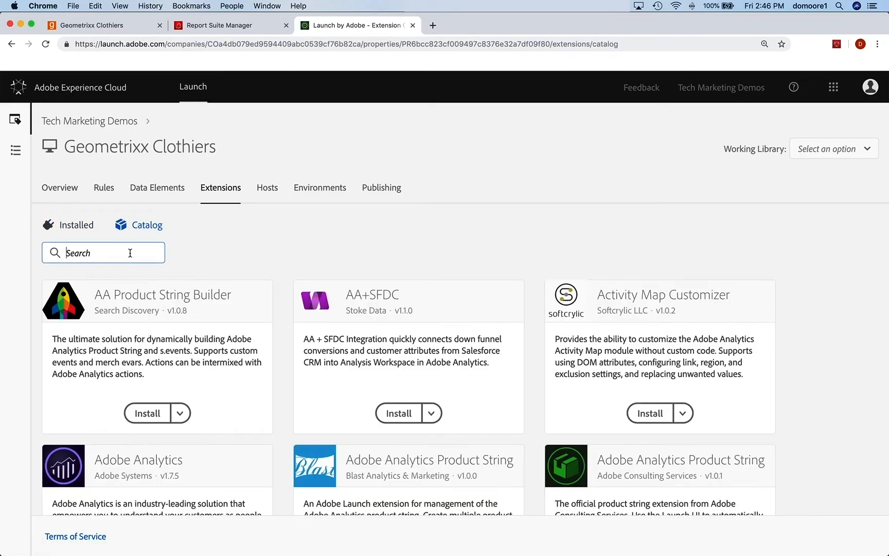
type("exp")
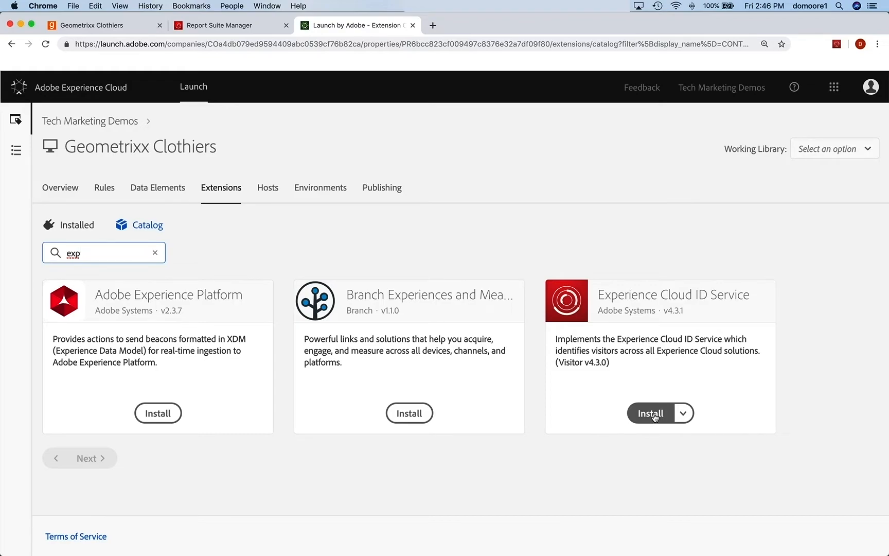
Install Experience Cloud ID Service, keeping the prefilled Organization ID, and save it
left_click(651, 413)
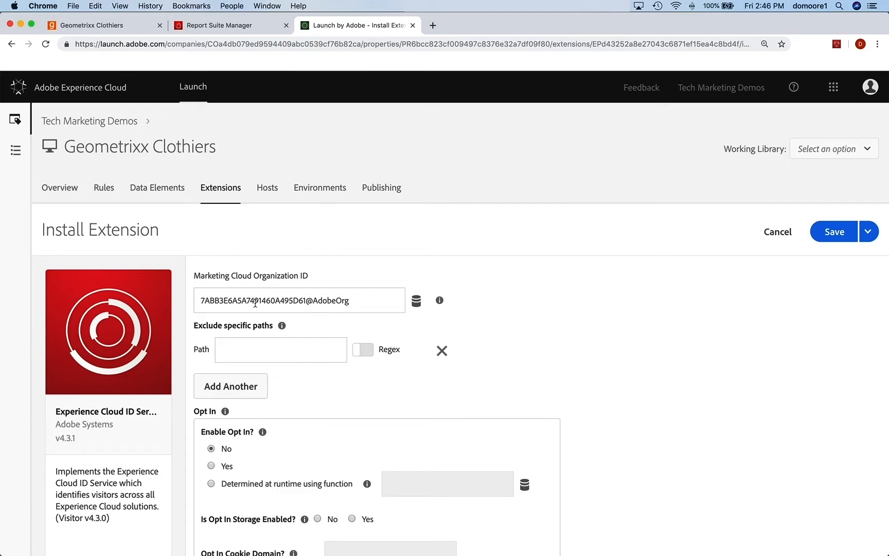
mouse_move(494, 337)
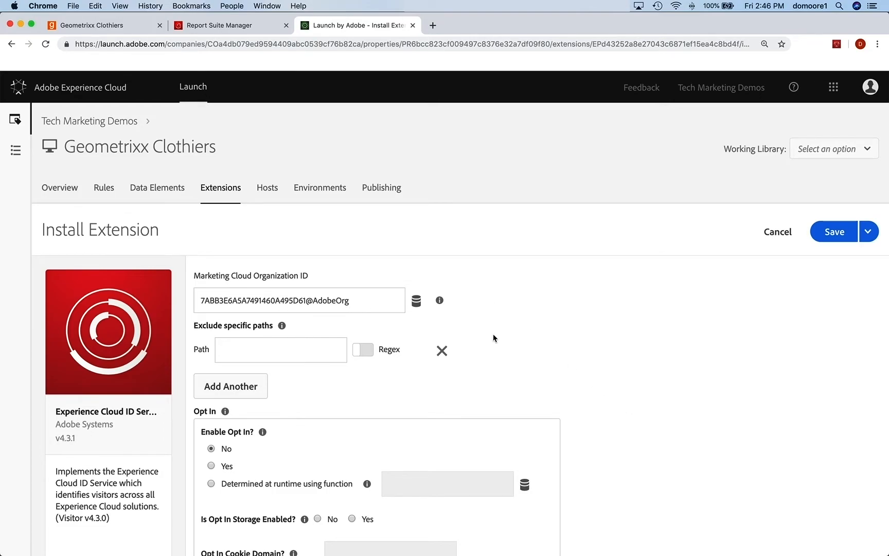
mouse_move(580, 336)
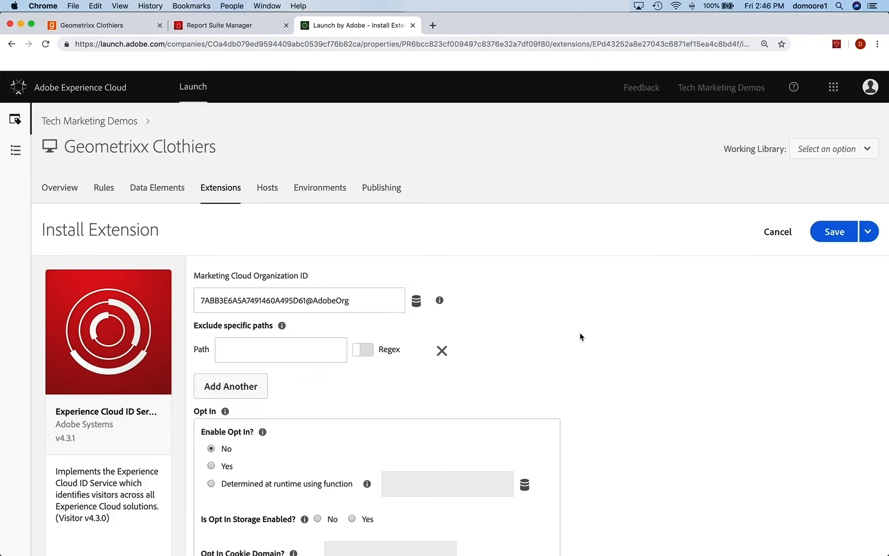
mouse_move(834, 237)
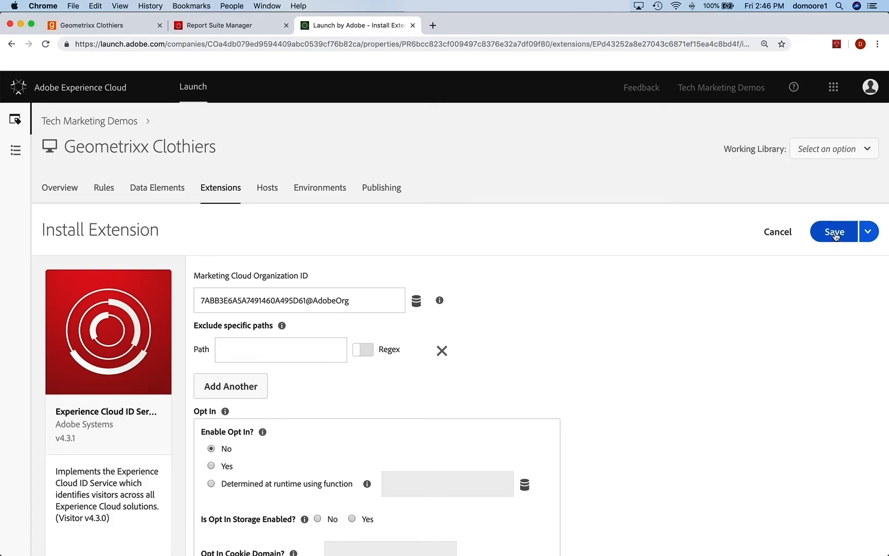
left_click(834, 232)
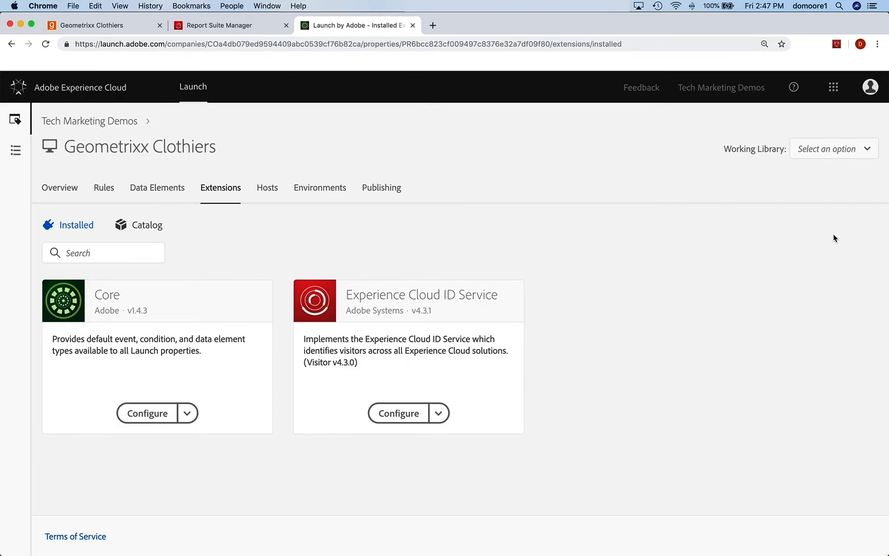
mouse_move(845, 151)
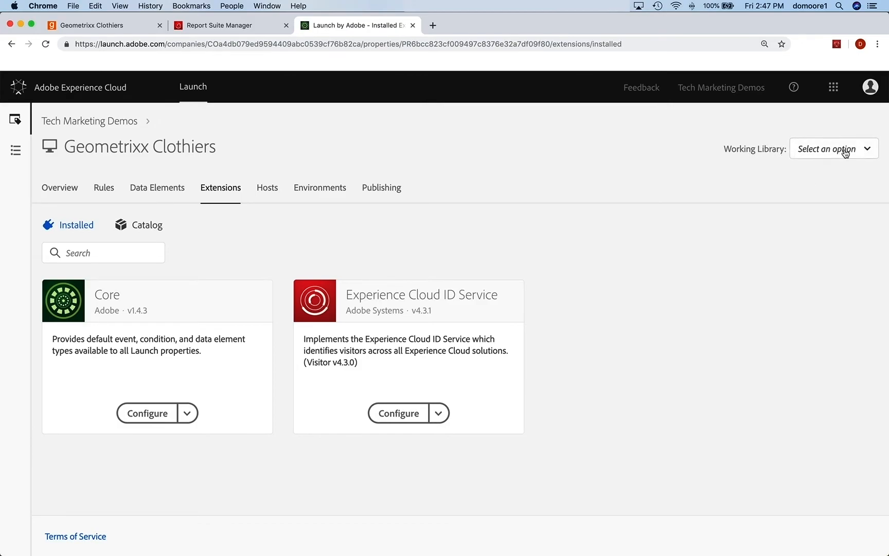
Check the Working Library choices, then switch to the Publishing flow
left_click(834, 149)
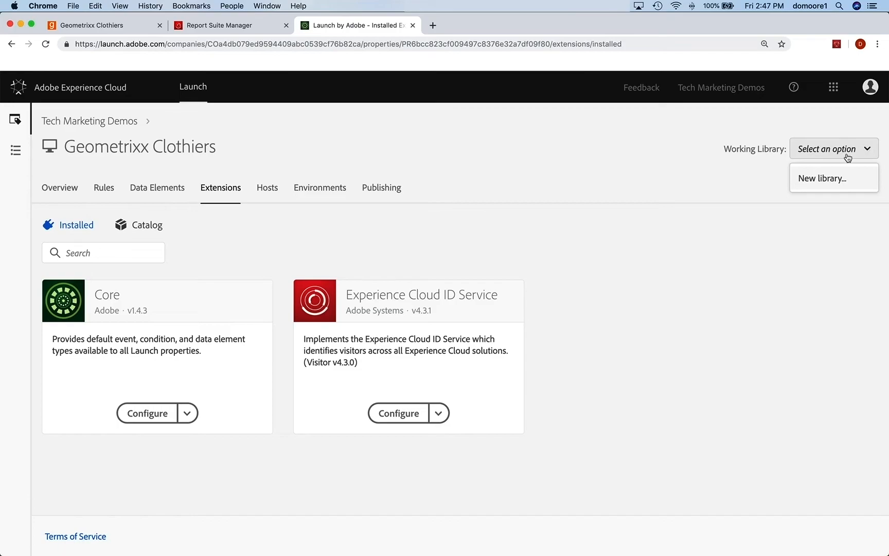
mouse_move(823, 184)
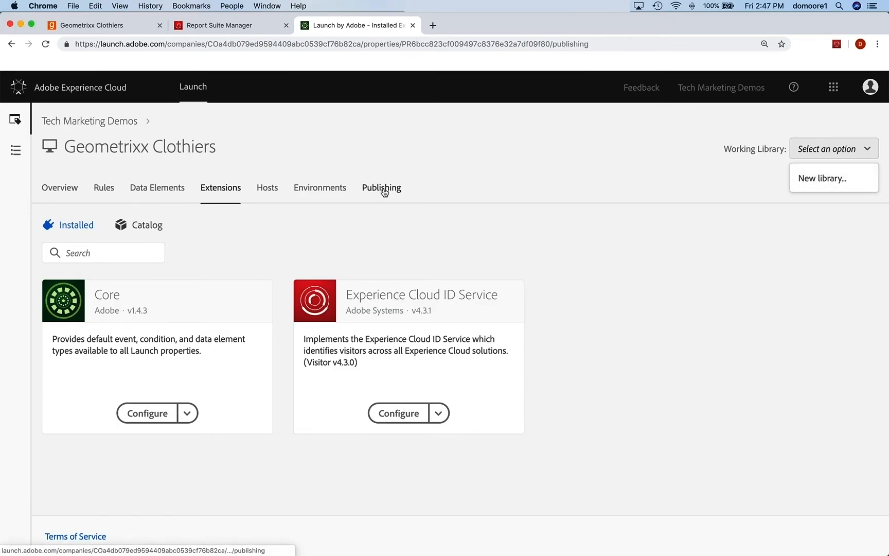
left_click(381, 188)
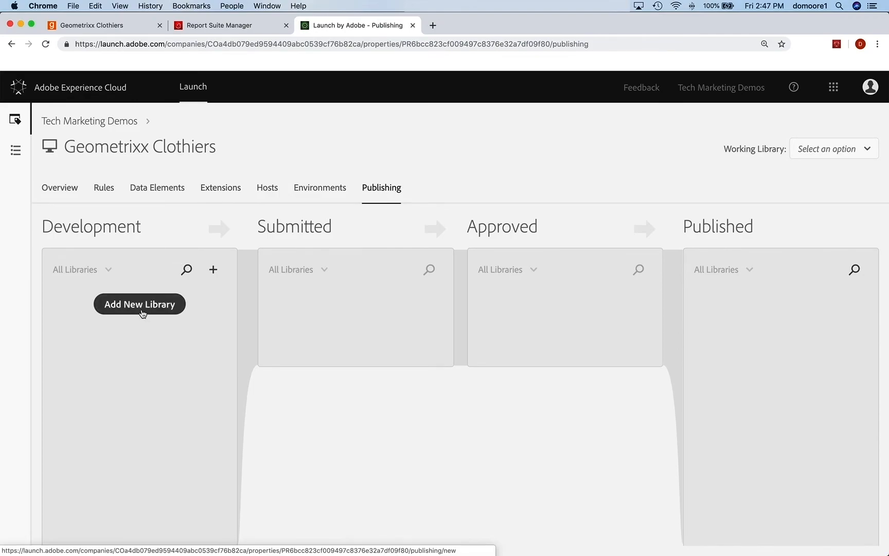
Create library 'Initial Setup' for Development containing all changed resources (ECID Service, Core)
left_click(140, 304)
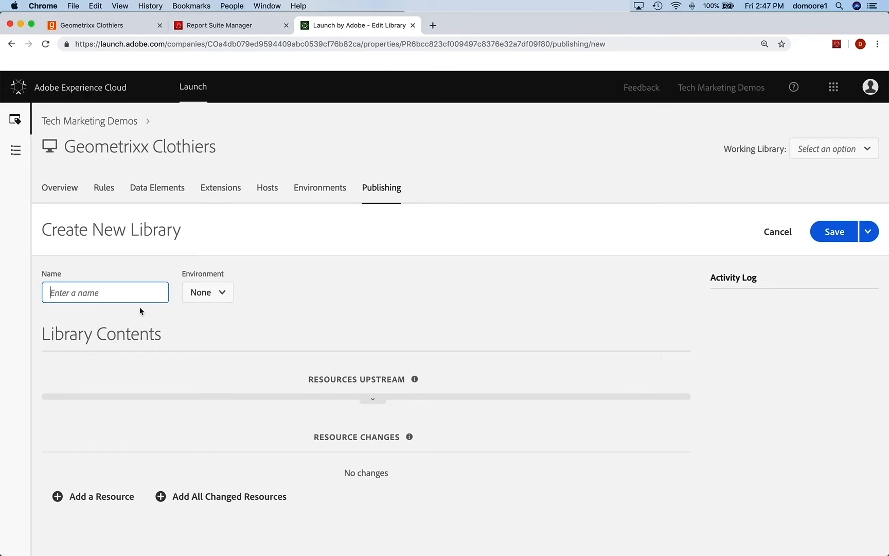
type("INit")
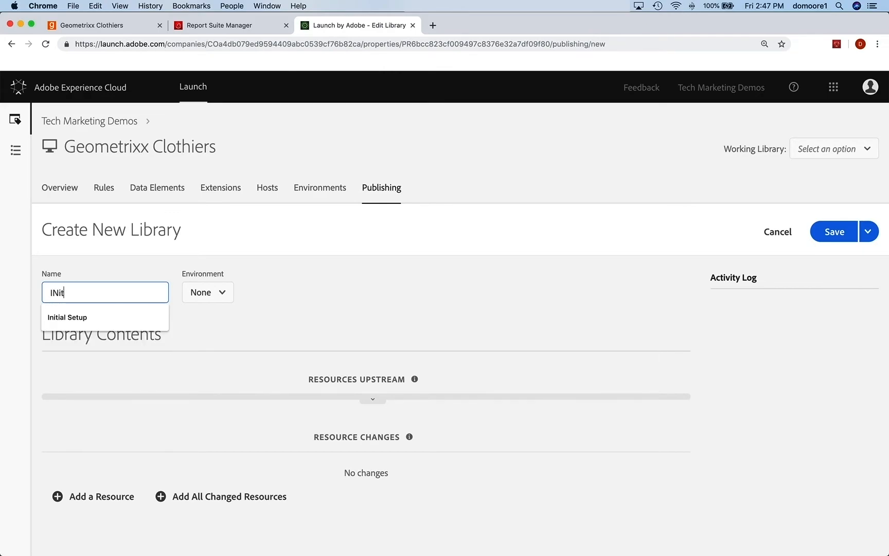
left_click(66, 317)
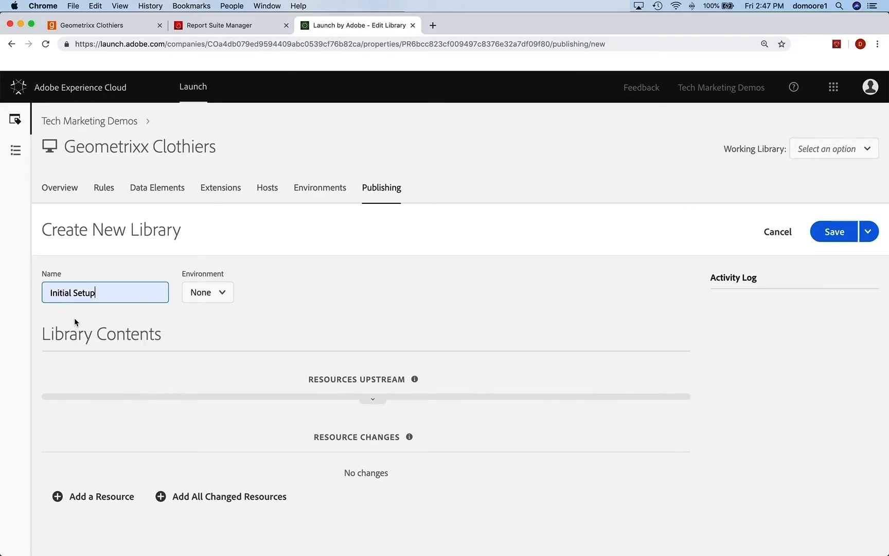
left_click(207, 292)
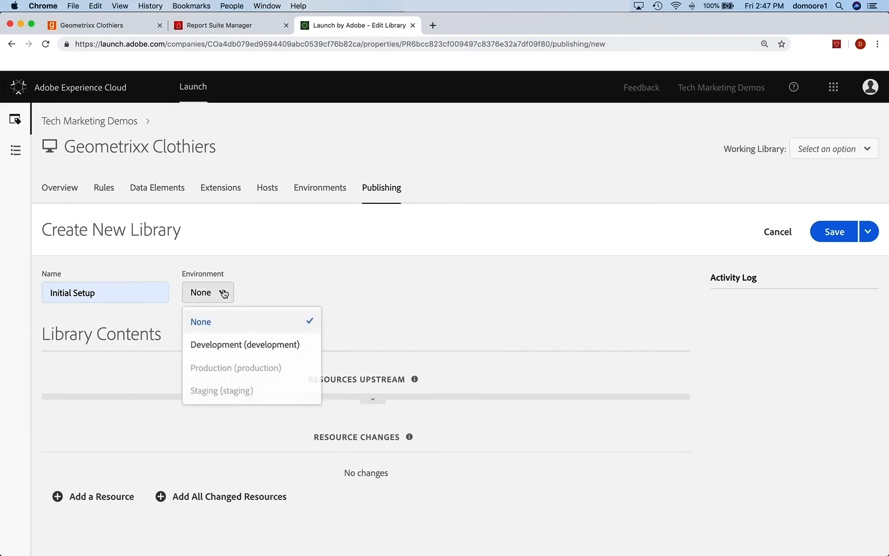
left_click(245, 344)
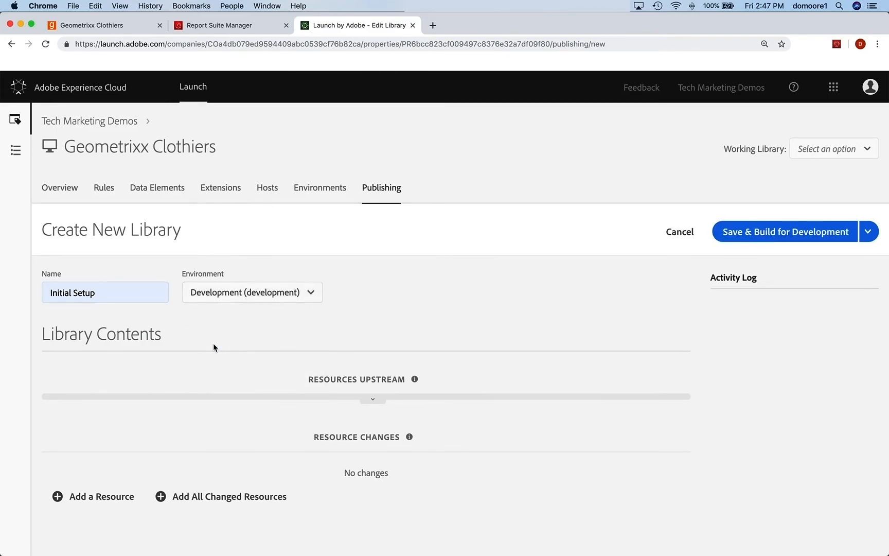
mouse_move(187, 471)
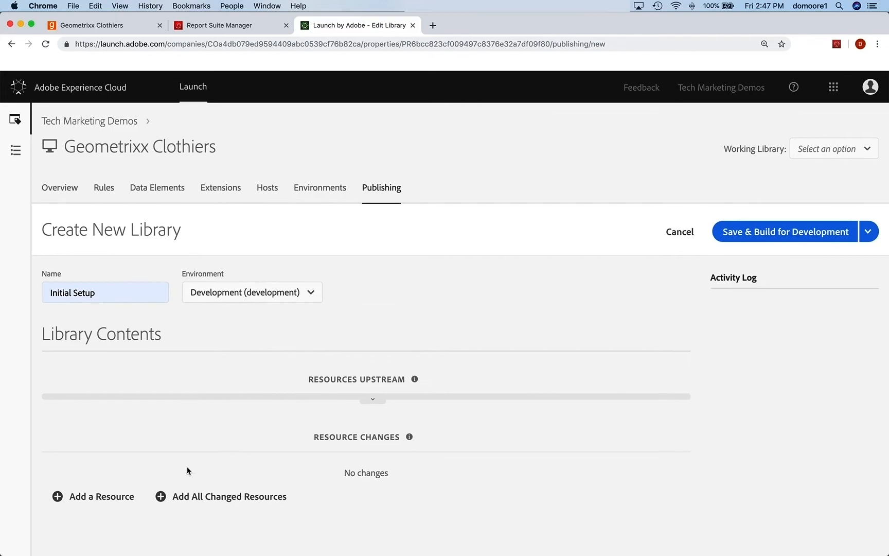
mouse_move(220, 496)
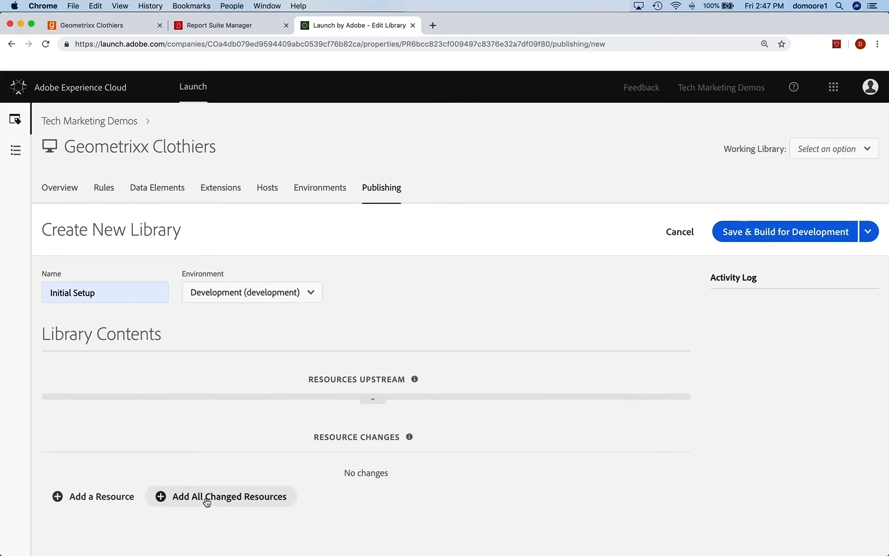
left_click(229, 495)
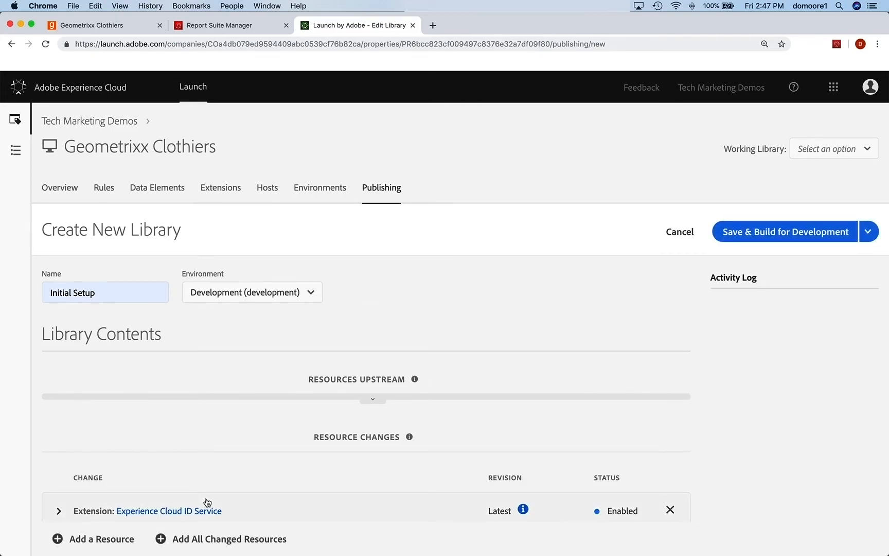
mouse_move(220, 499)
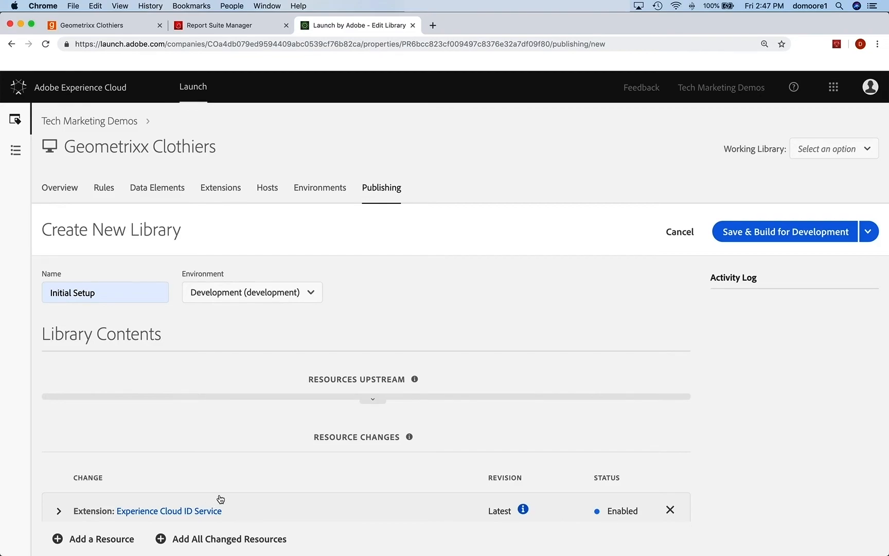
scroll("down", 3)
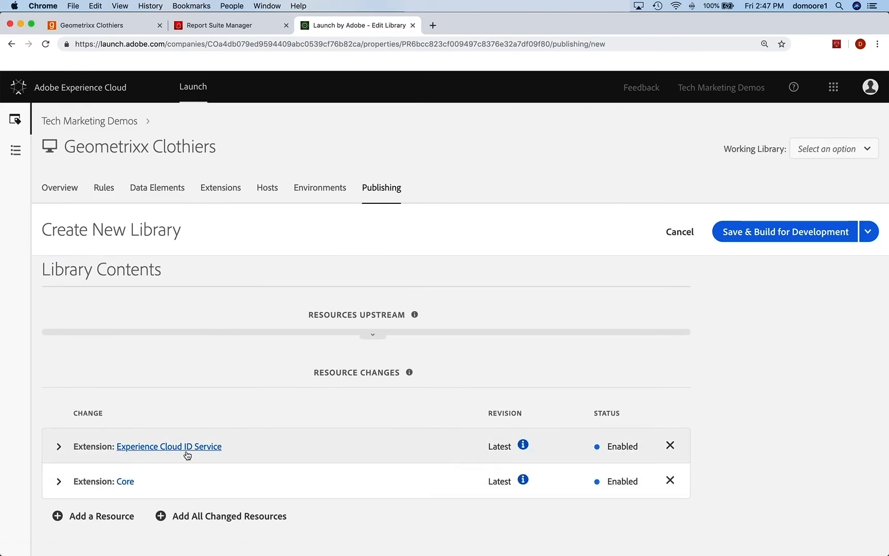
mouse_move(168, 446)
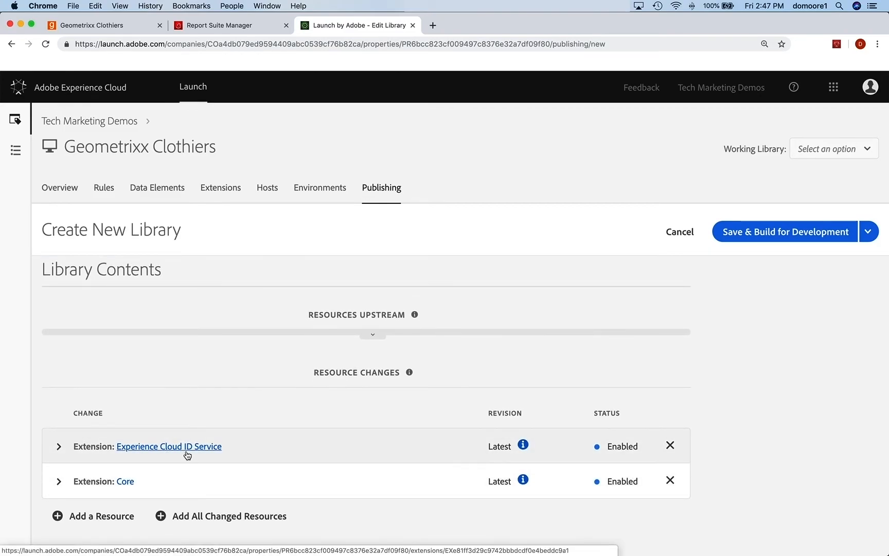
mouse_move(124, 481)
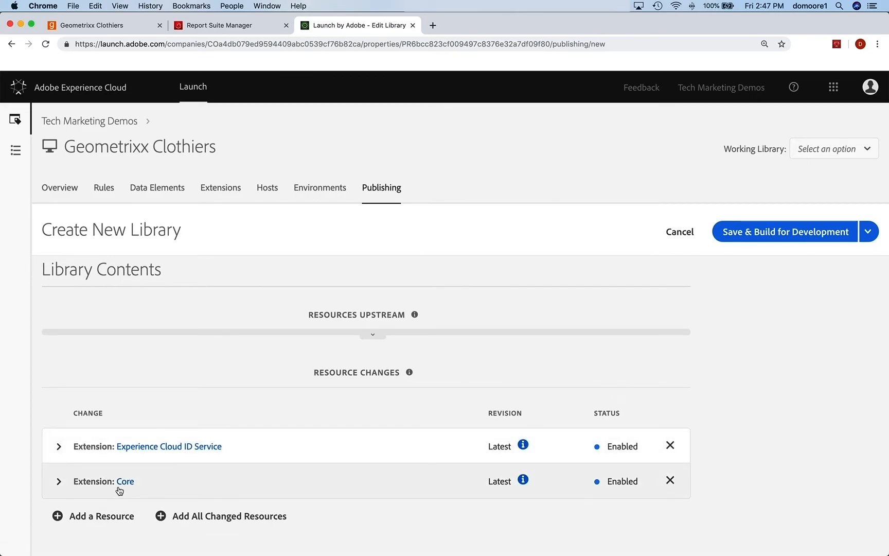
mouse_move(226, 490)
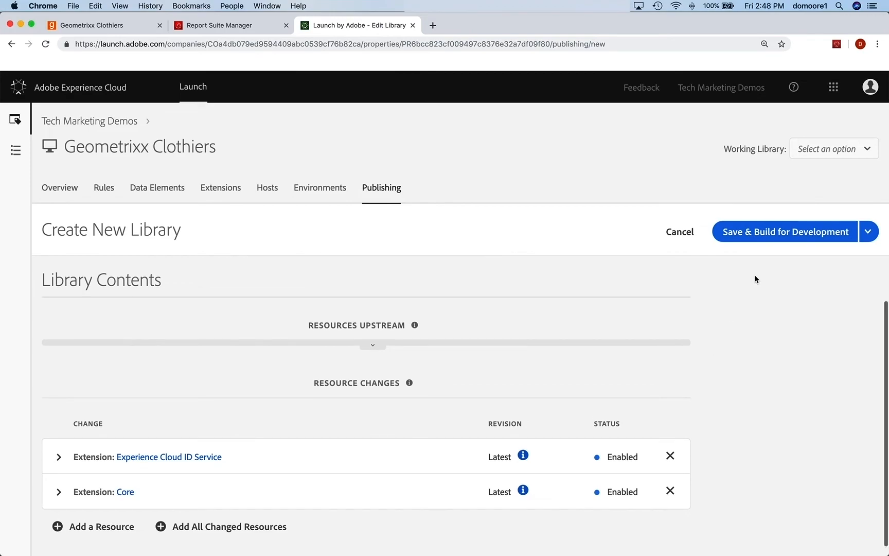
mouse_move(784, 232)
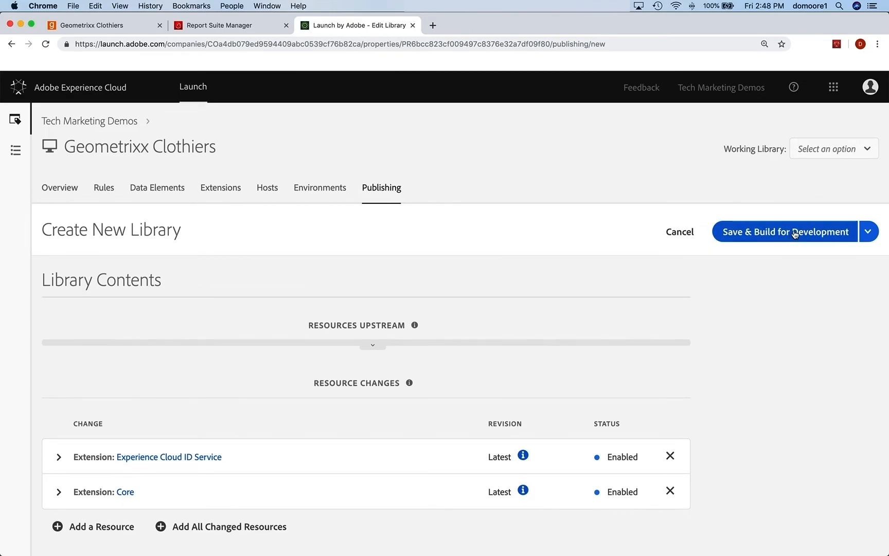
Save the Initial Setup library and build it for Development
left_click(784, 232)
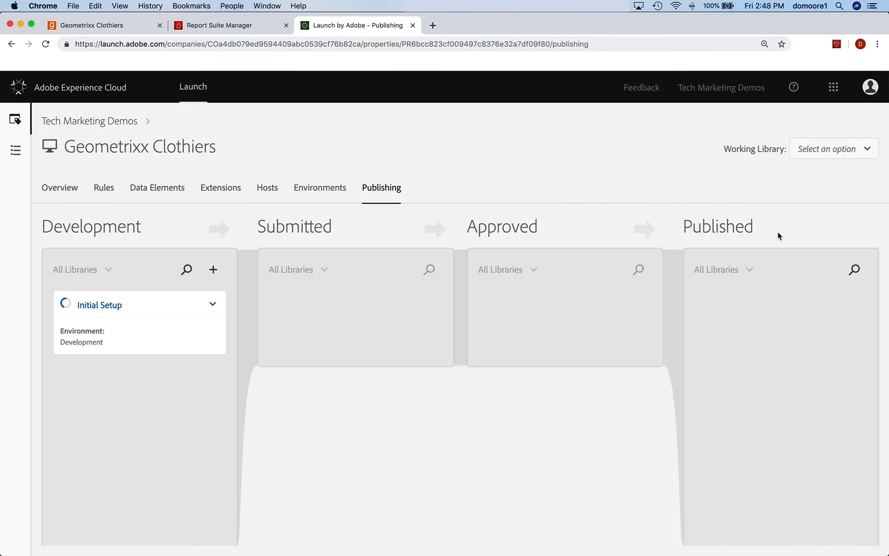
mouse_move(112, 320)
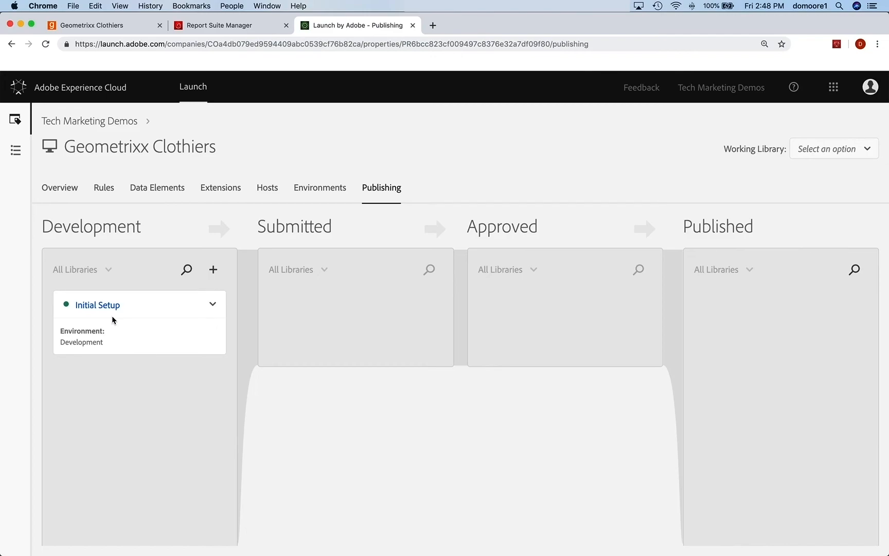
mouse_move(778, 171)
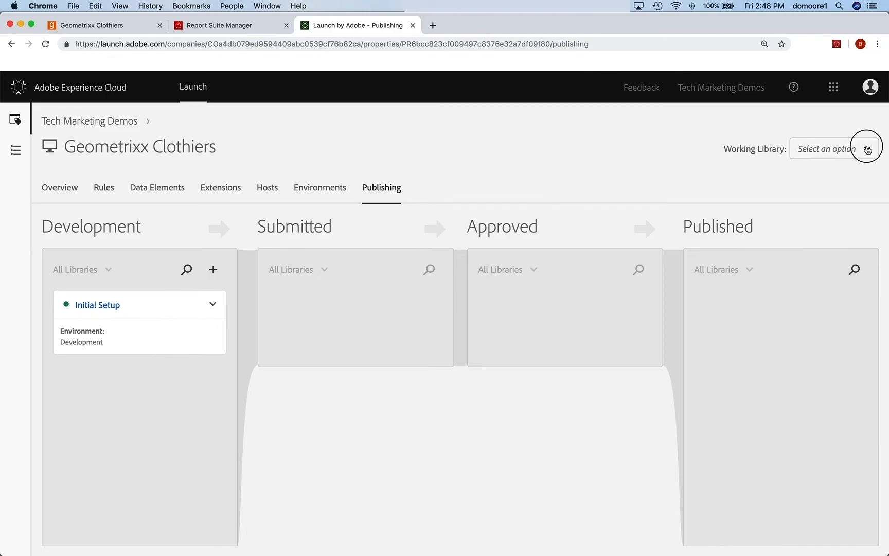
Select Initial Setup from the Working Library dropdown
left_click(831, 149)
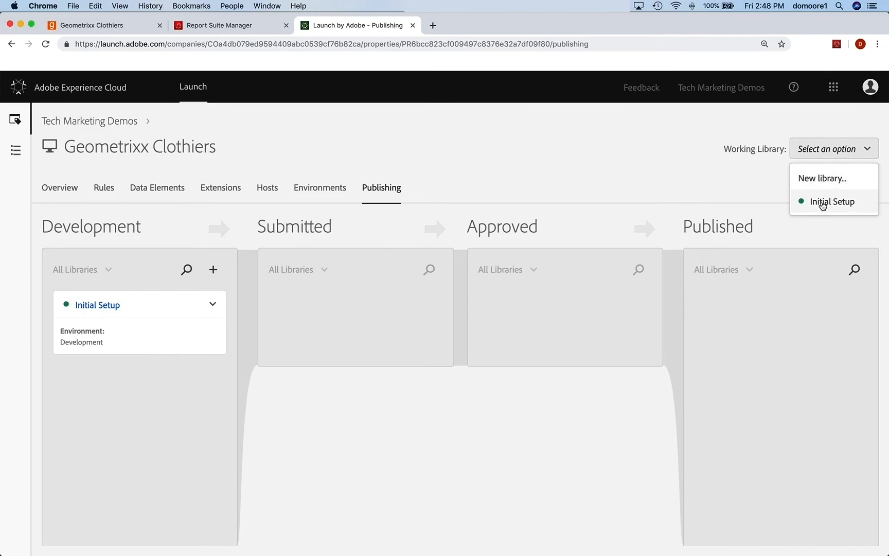
left_click(833, 202)
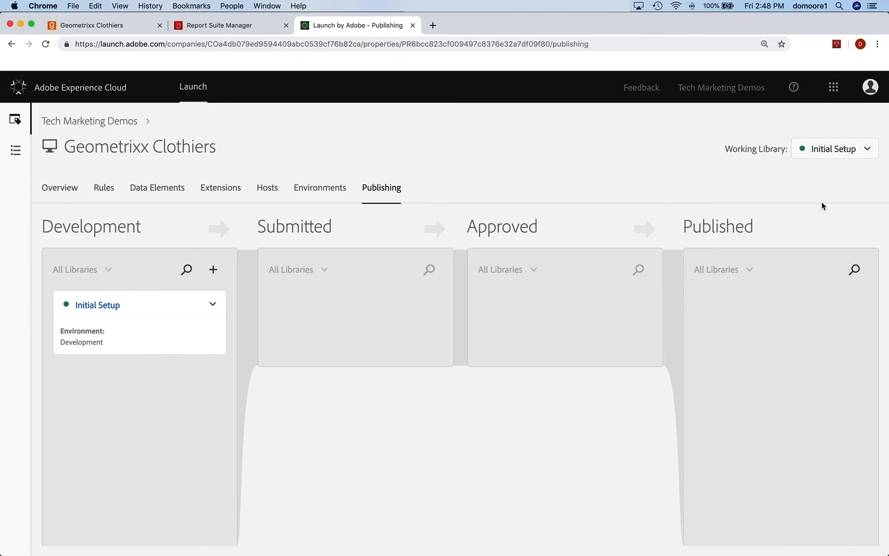
mouse_move(418, 191)
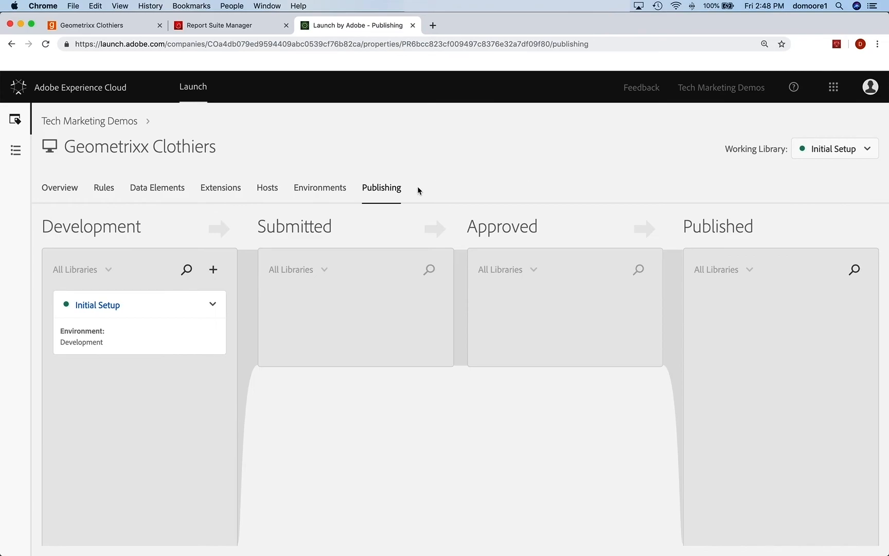
mouse_move(401, 220)
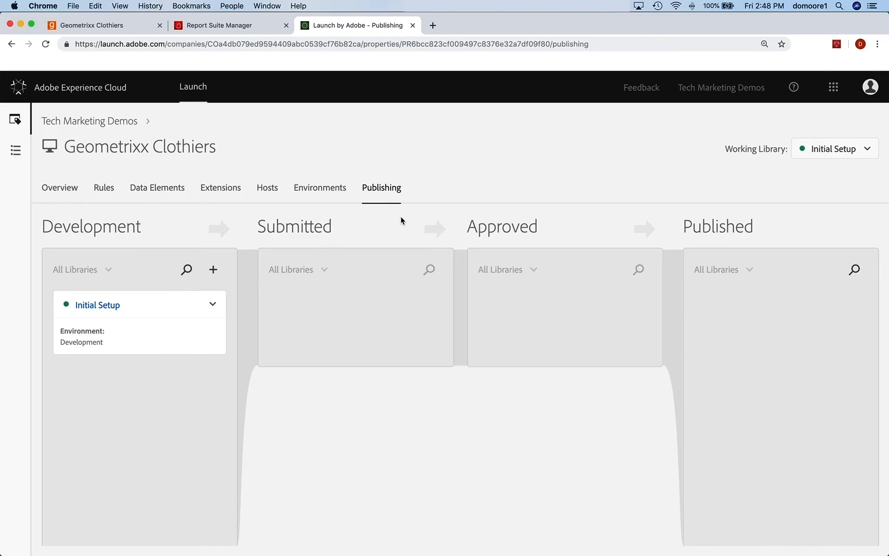
mouse_move(411, 217)
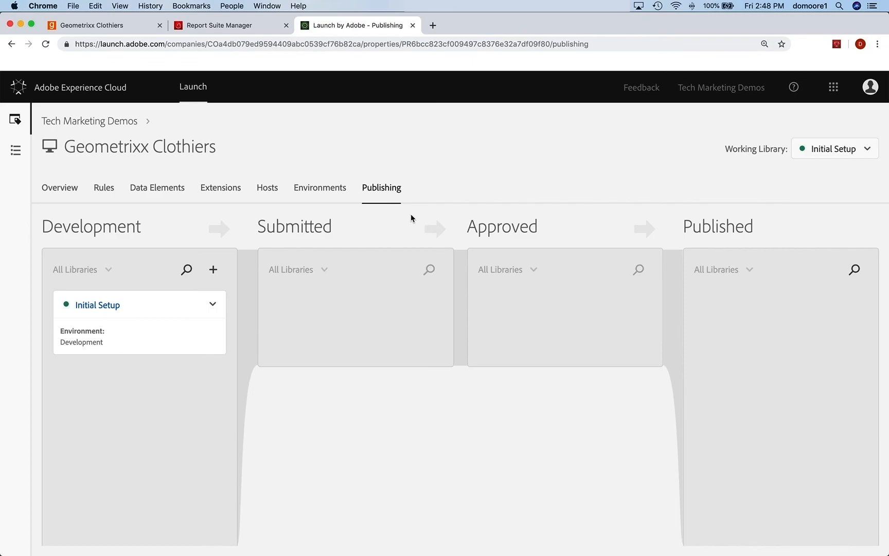
mouse_move(796, 164)
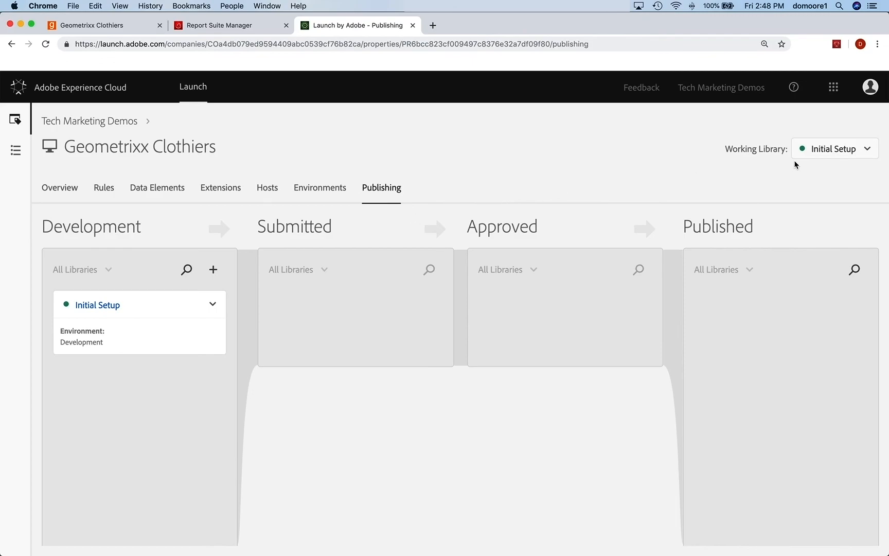
mouse_move(724, 181)
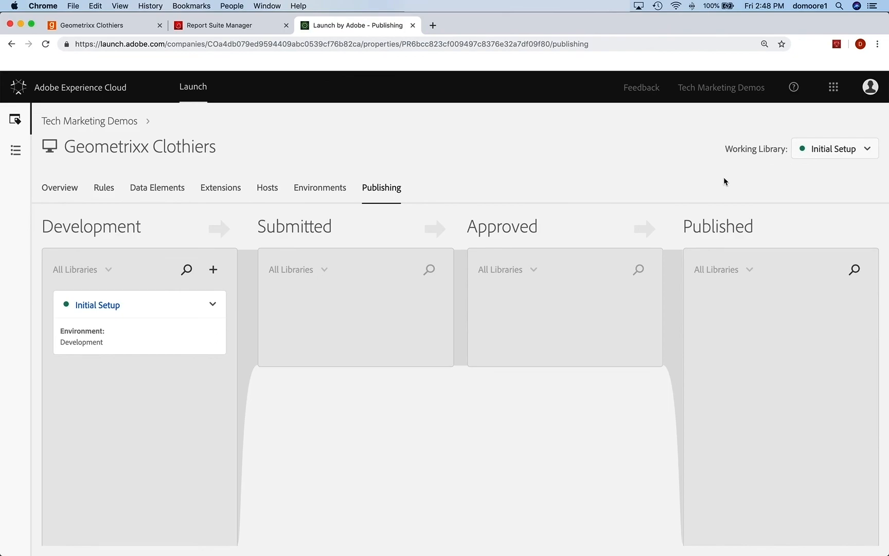
mouse_move(656, 191)
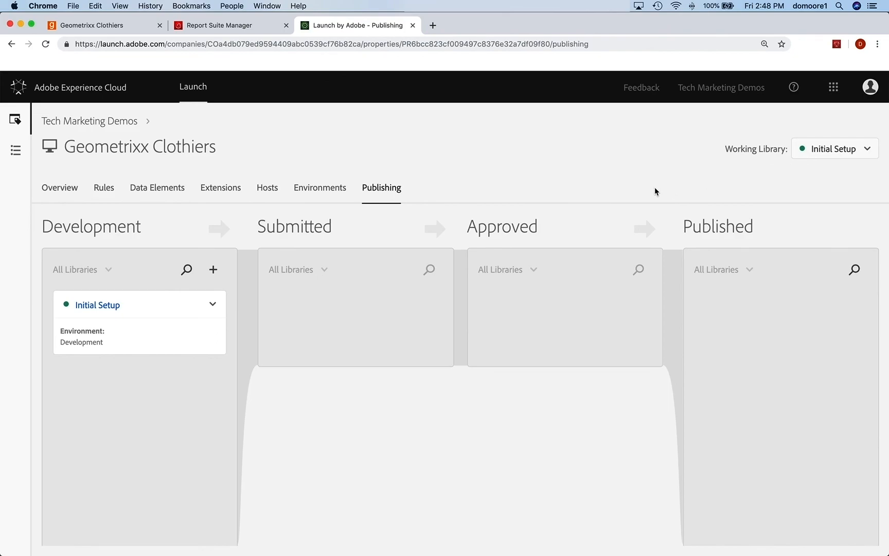
mouse_move(541, 191)
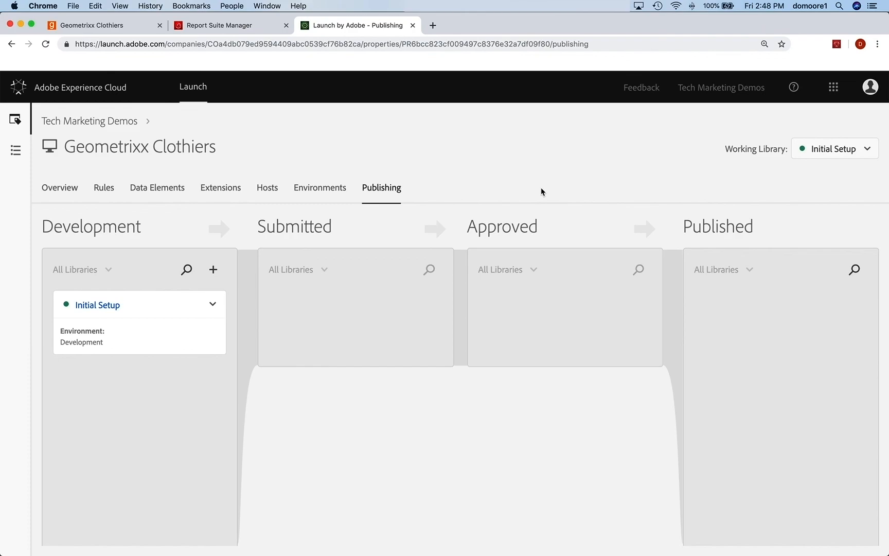
mouse_move(537, 190)
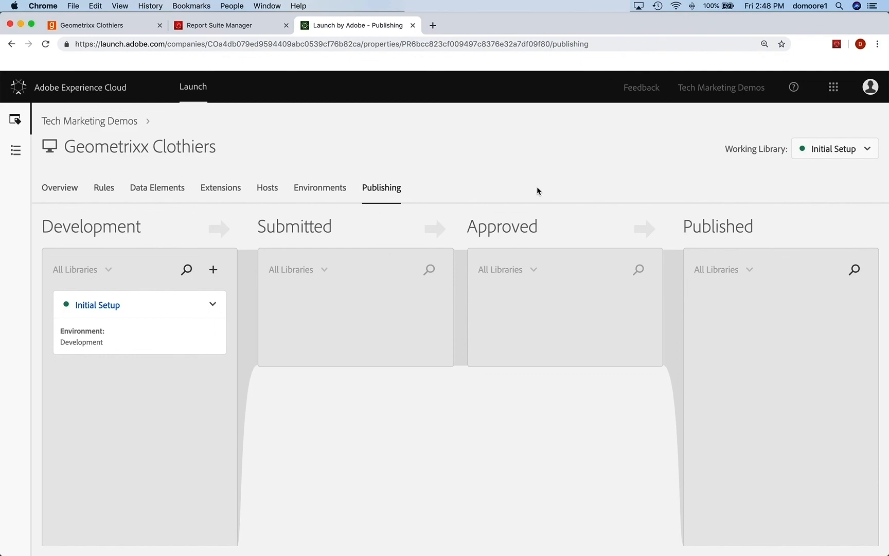
mouse_move(533, 190)
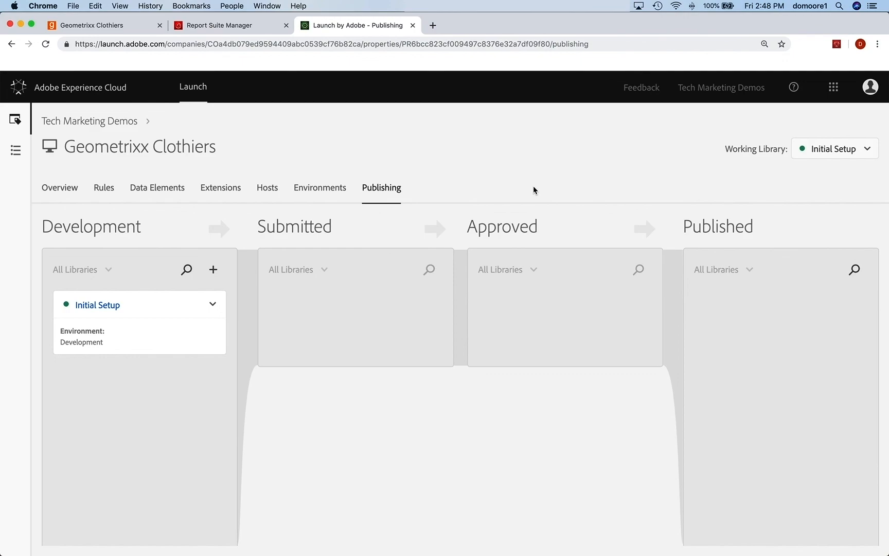